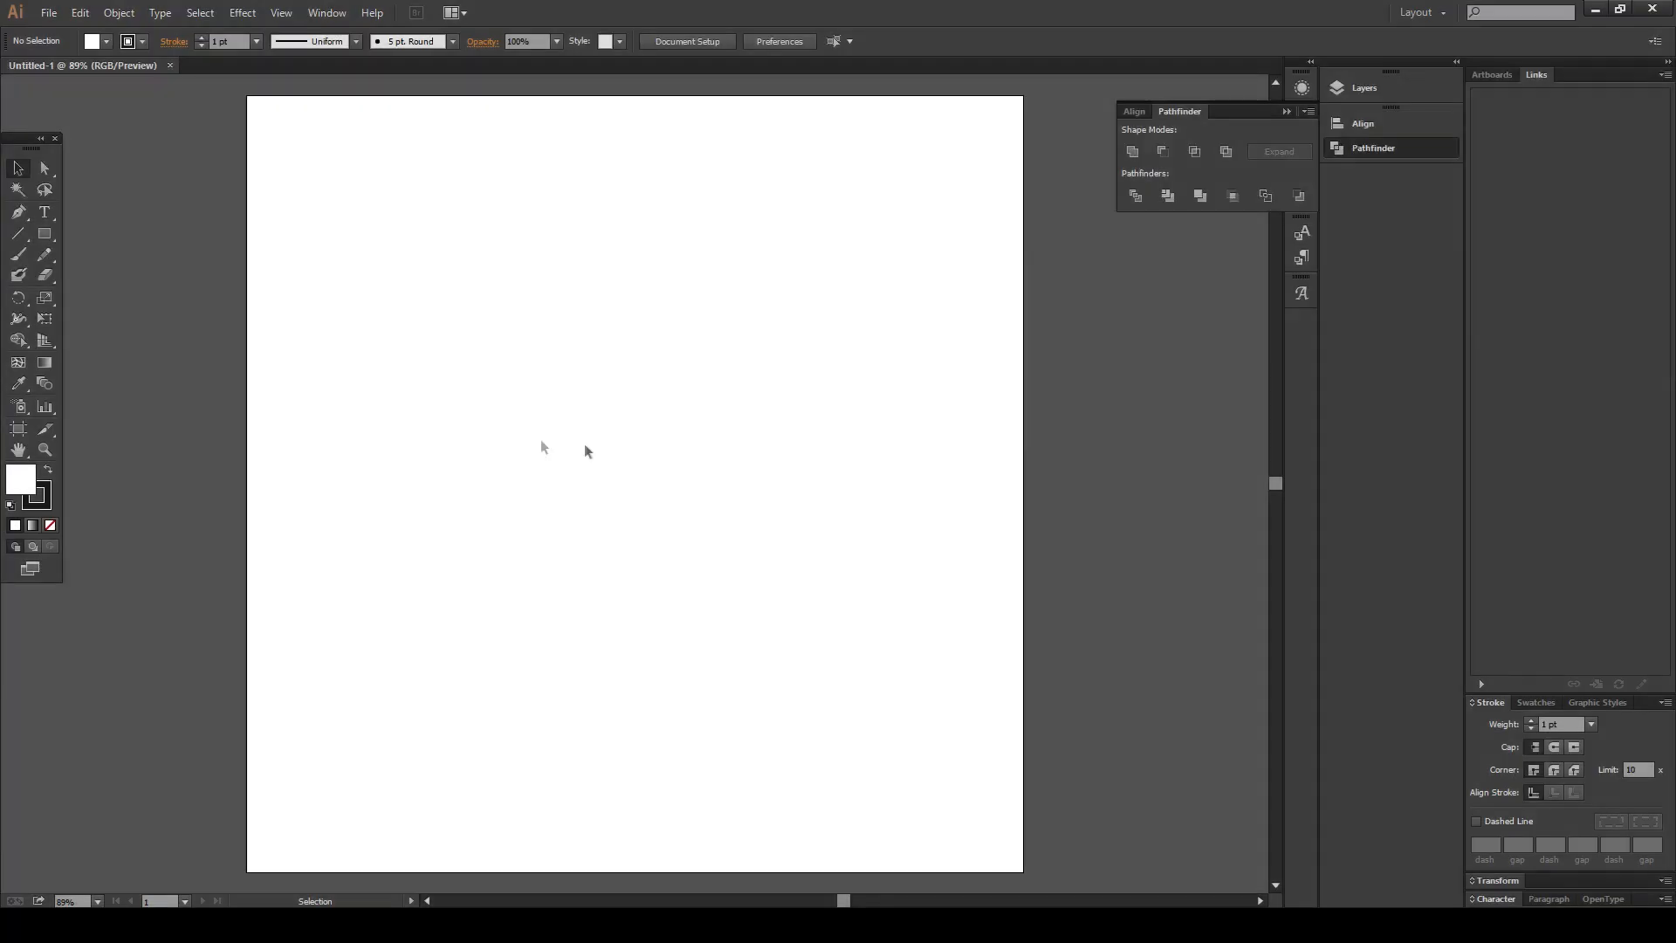
pyautogui.moveTo(46, 212)
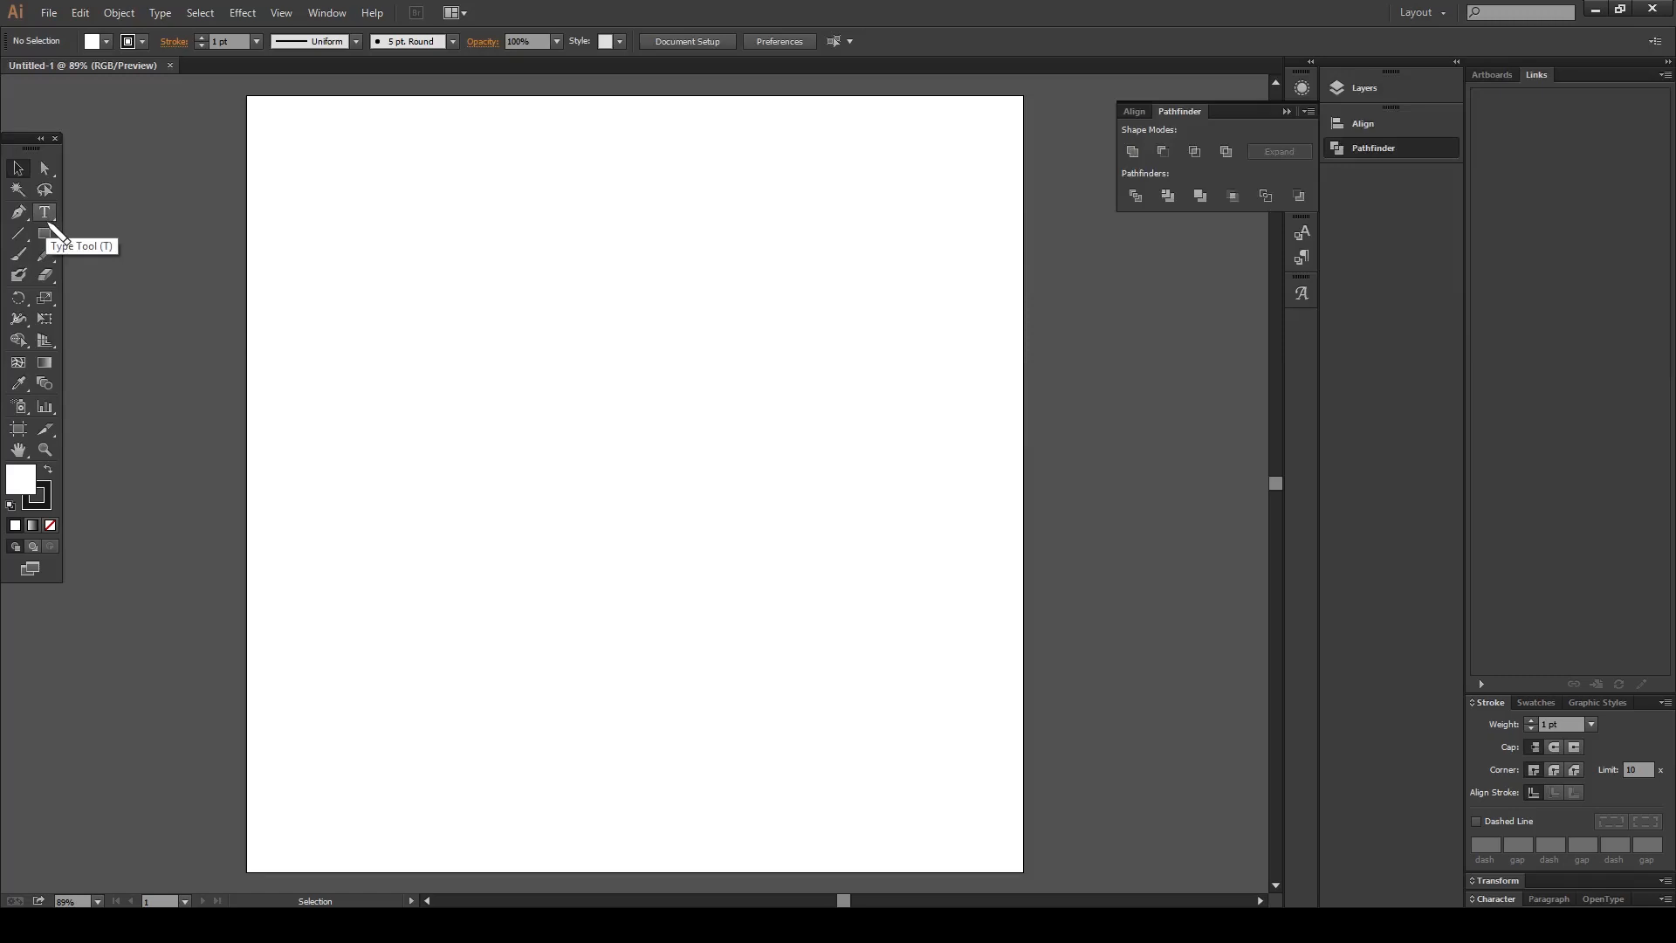
pyautogui.moveTo(50, 232)
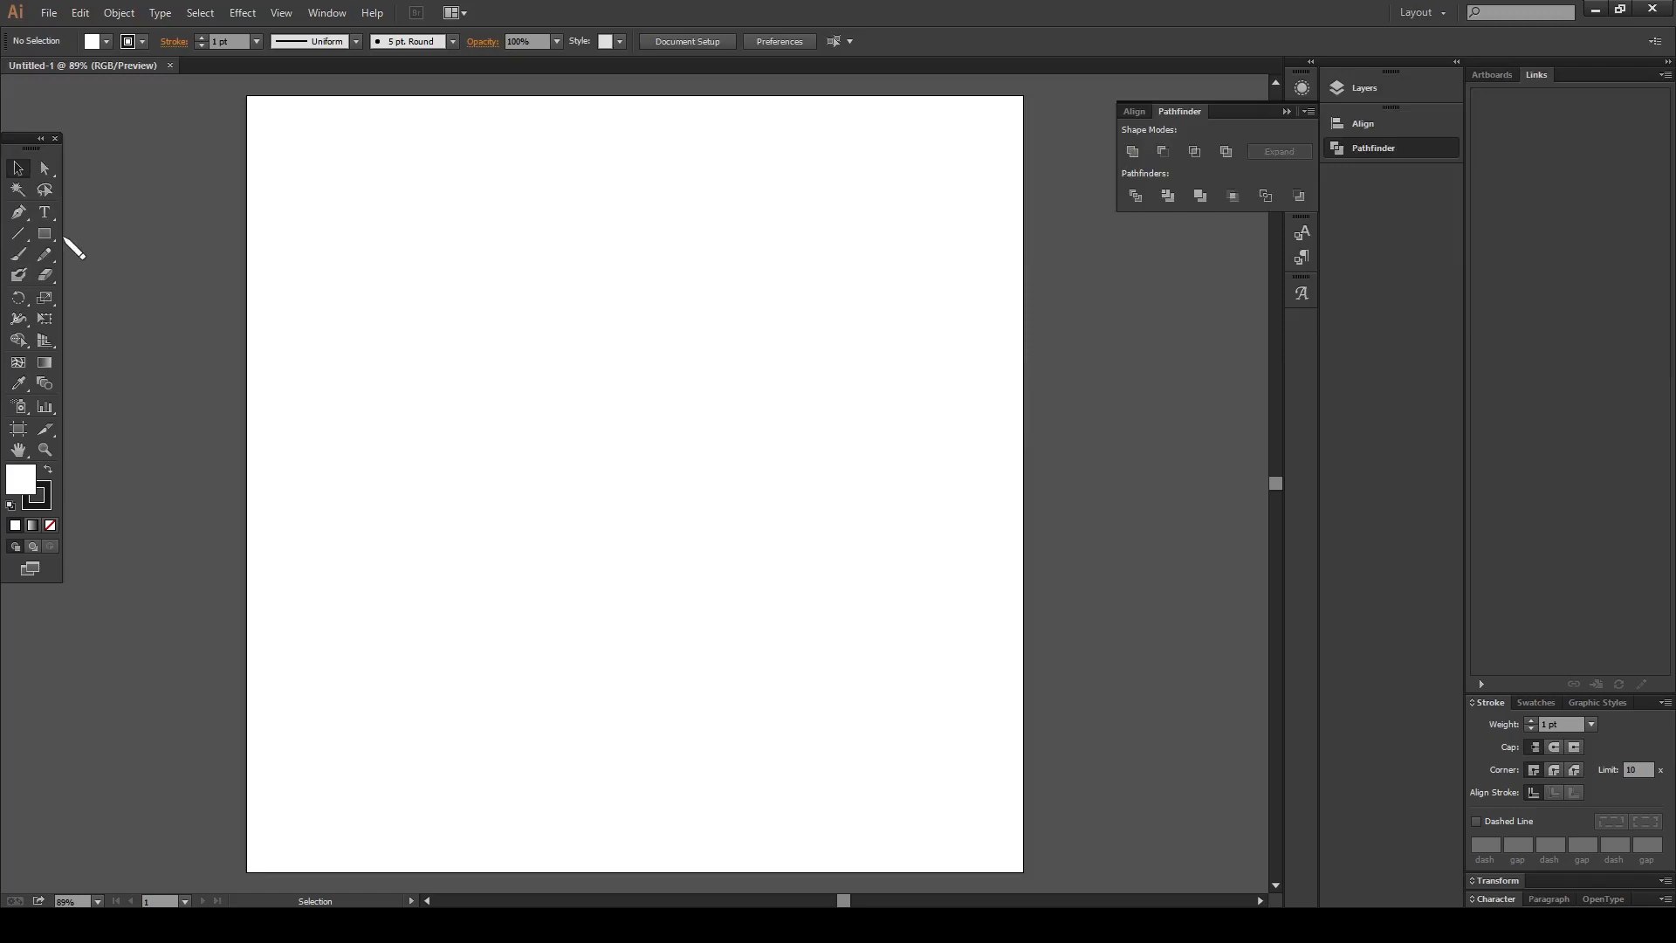
pyautogui.moveTo(43, 232)
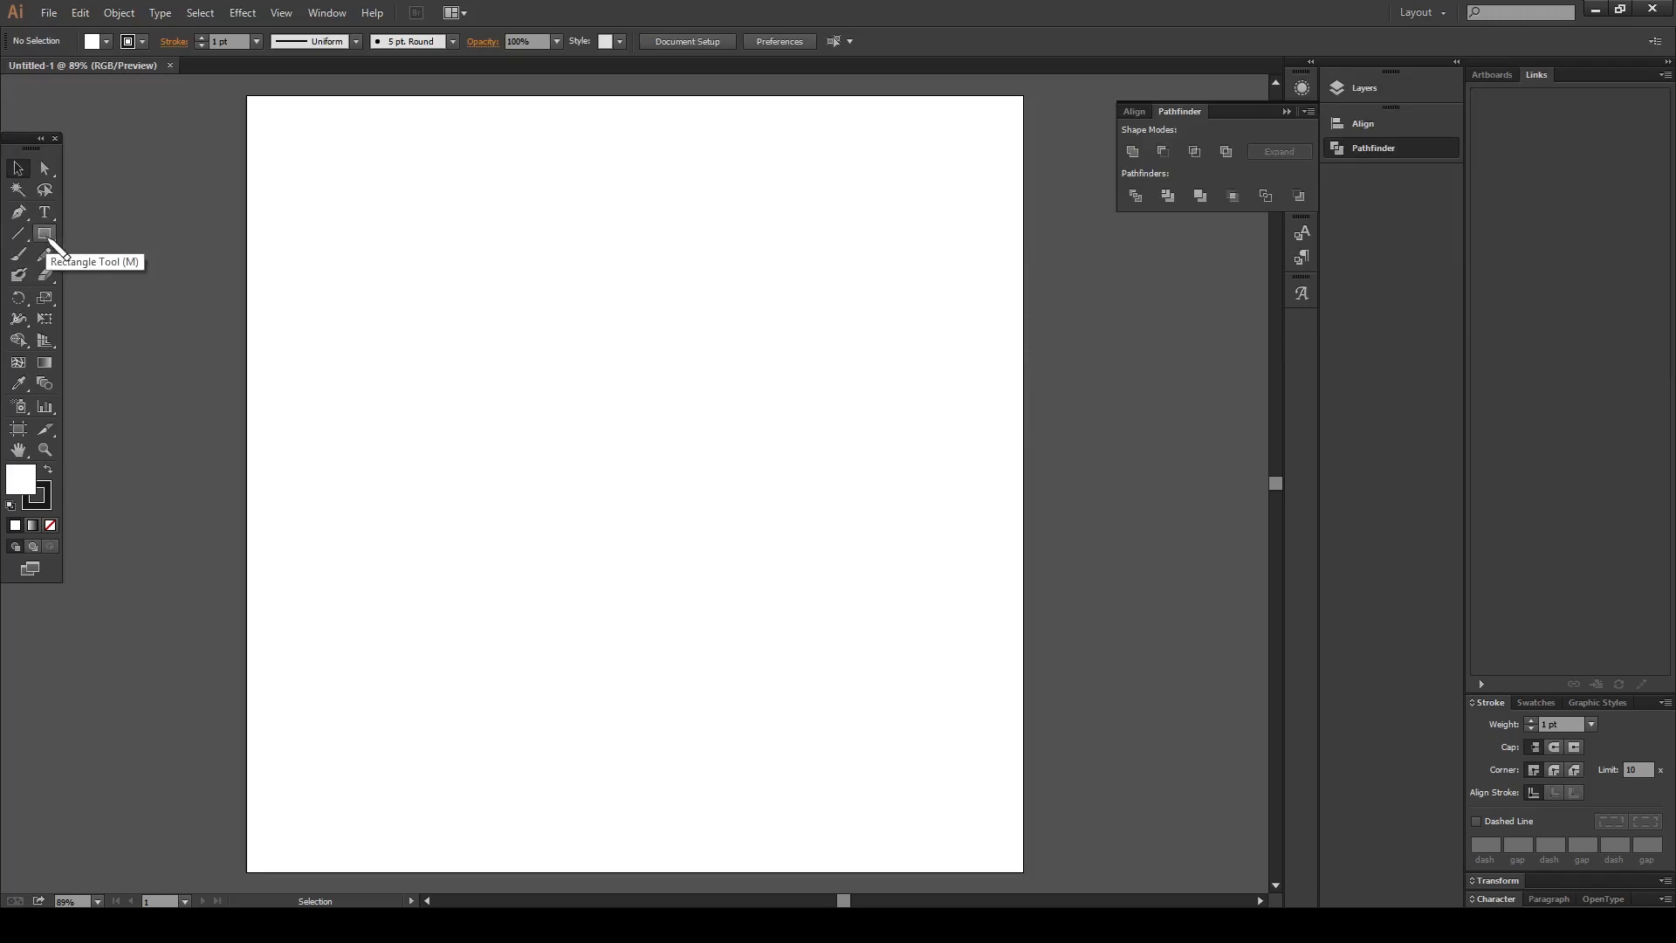
pyautogui.moveTo(256, 169)
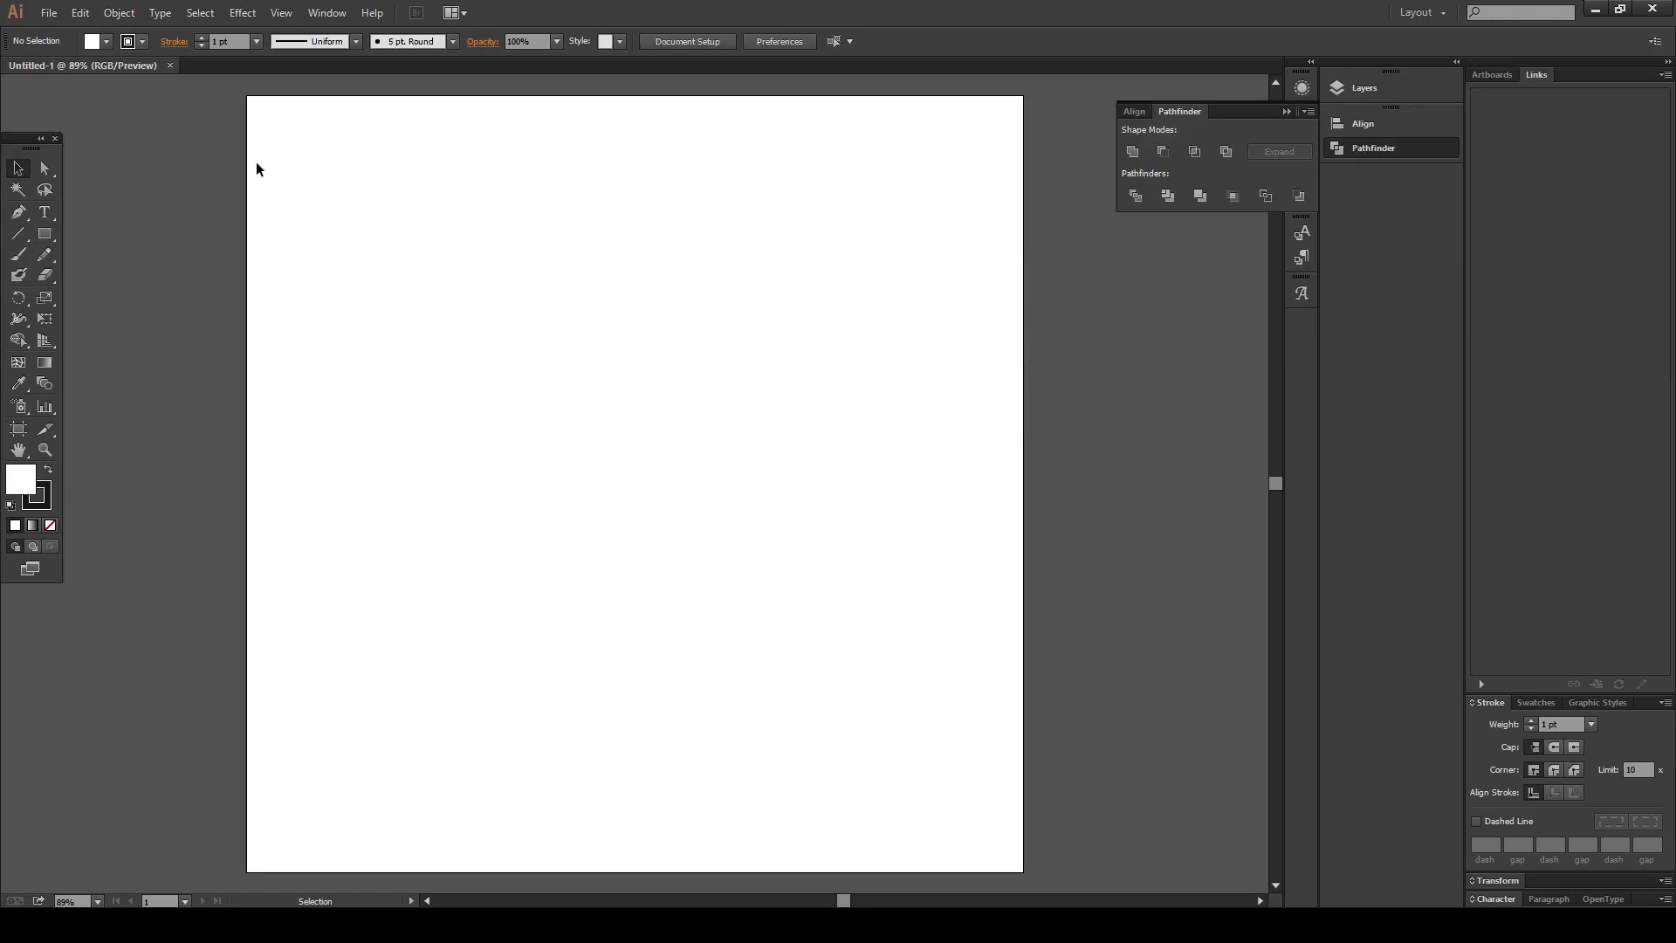
pyautogui.moveTo(252, 145)
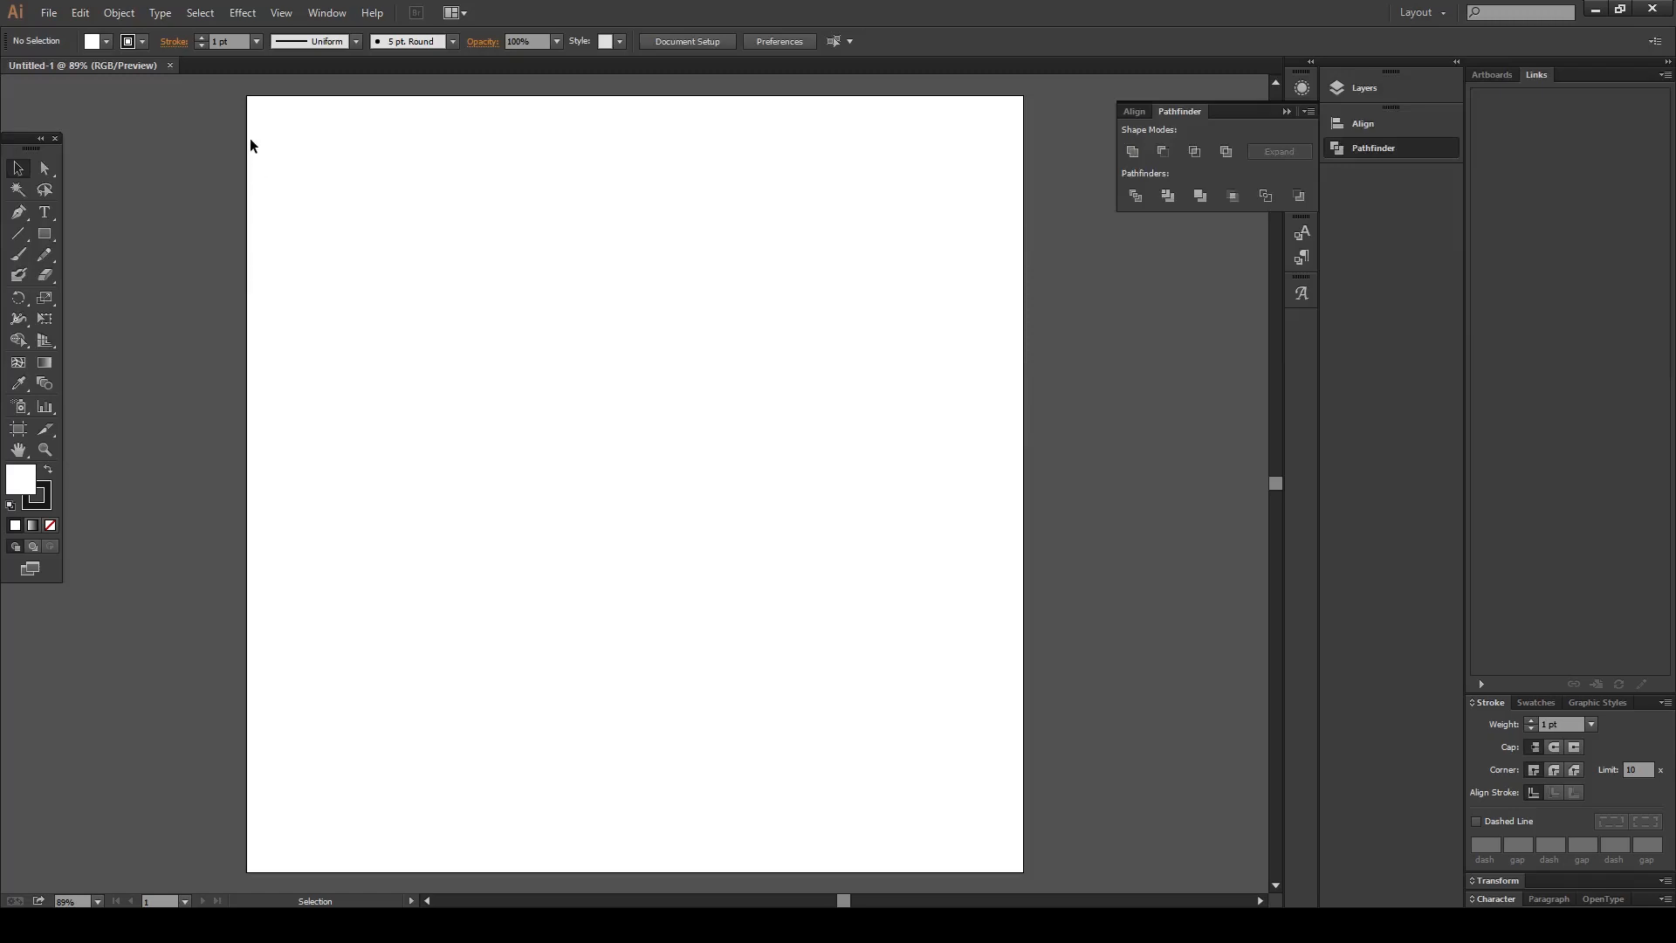
pyautogui.moveTo(543, 269)
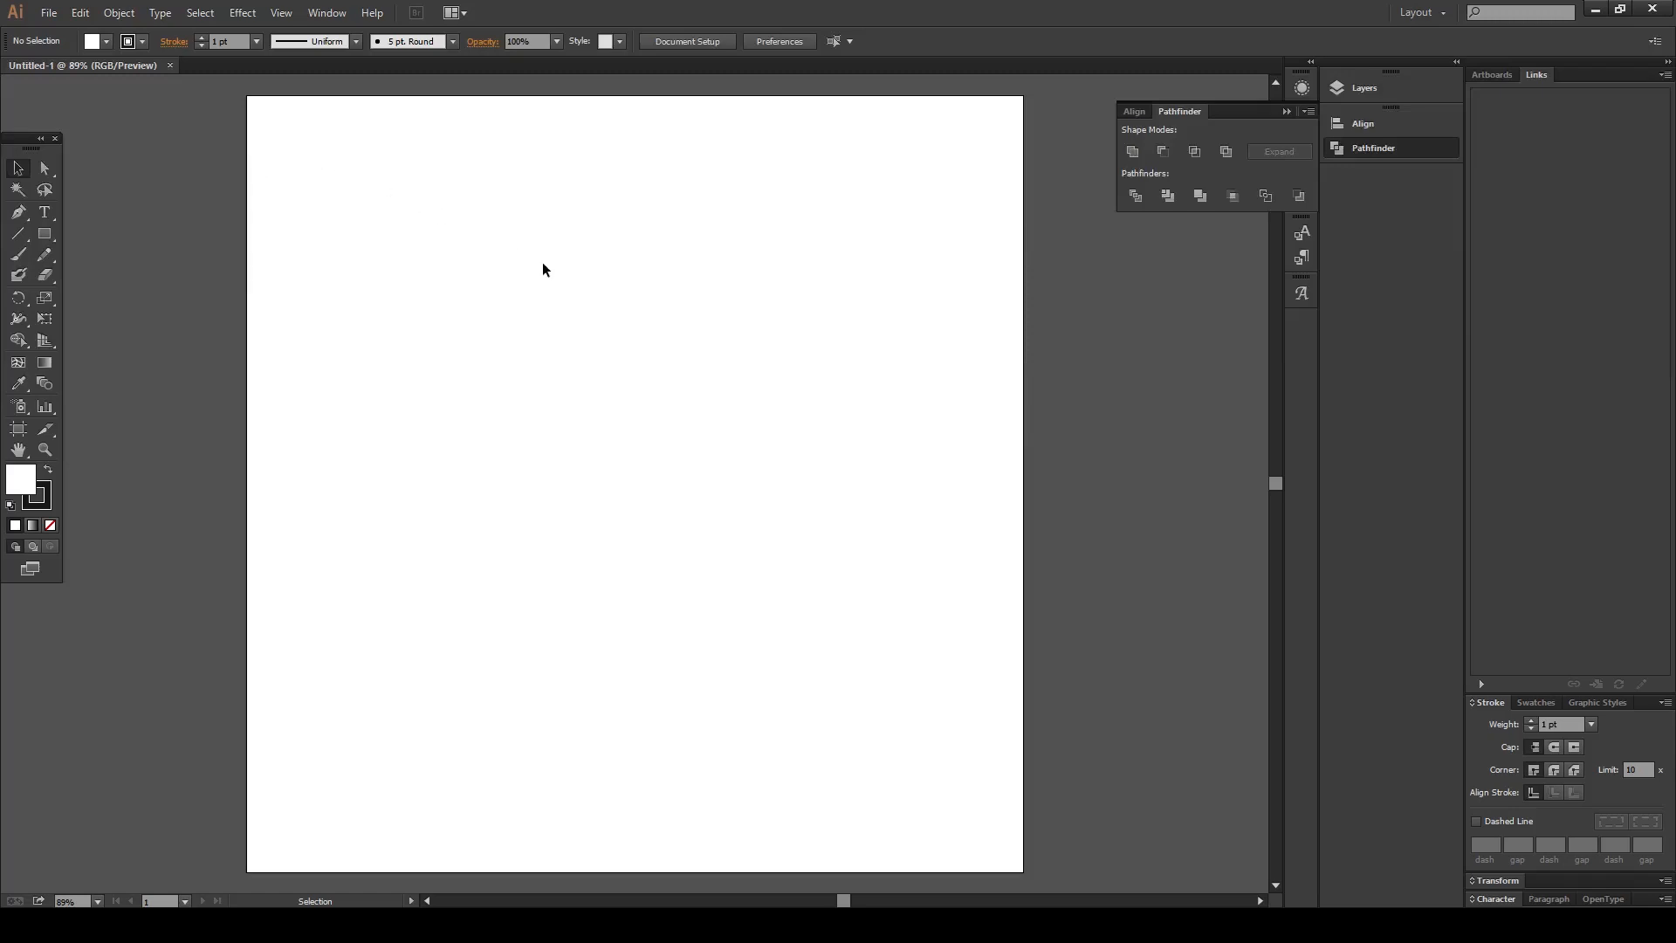
pyautogui.moveTo(544, 293)
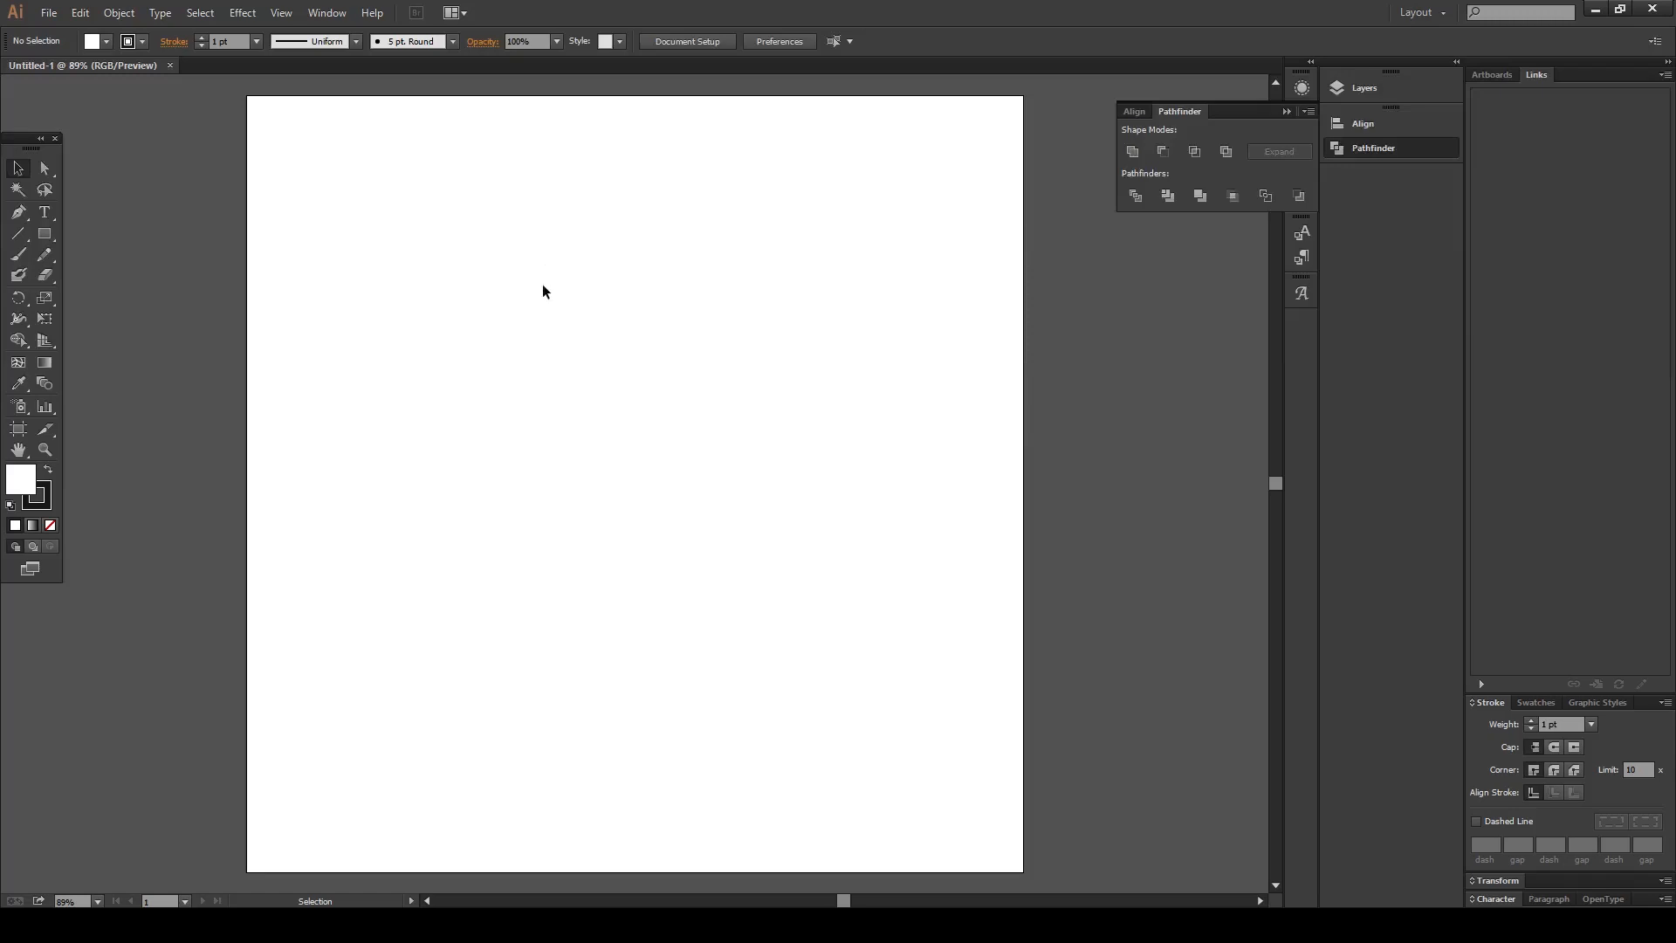
pyautogui.moveTo(553, 286)
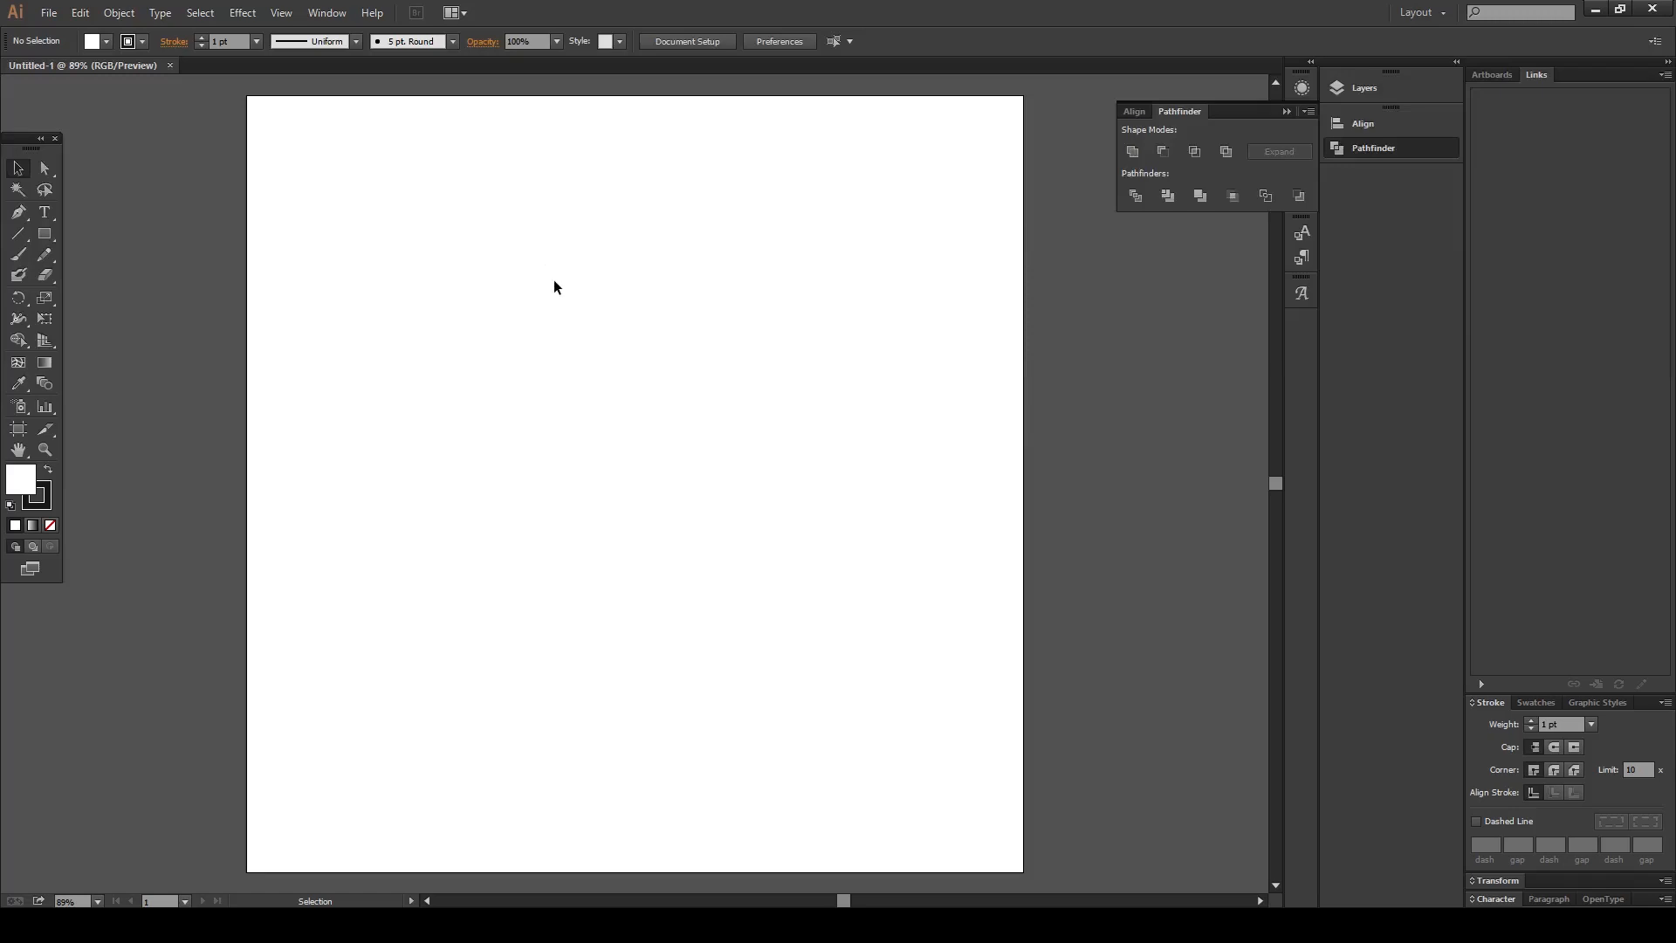
# Draw a small solid black circle with no stroke at the artboard centre using the Ellipse tool
pyautogui.click(43, 234)
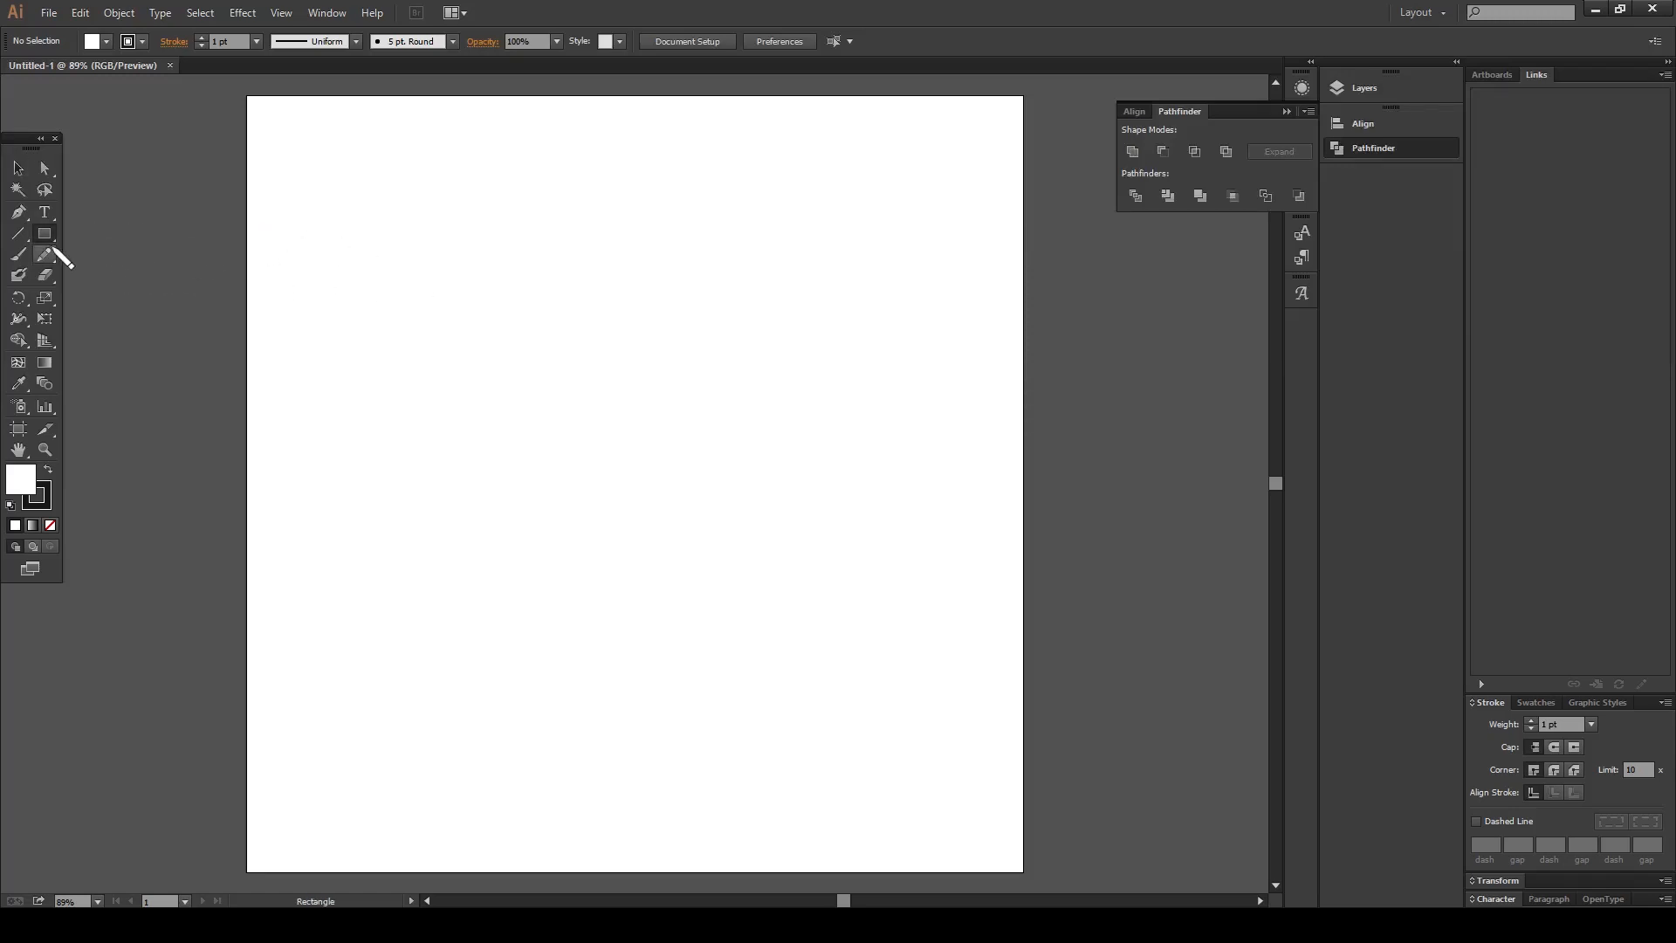
pyautogui.click(45, 232)
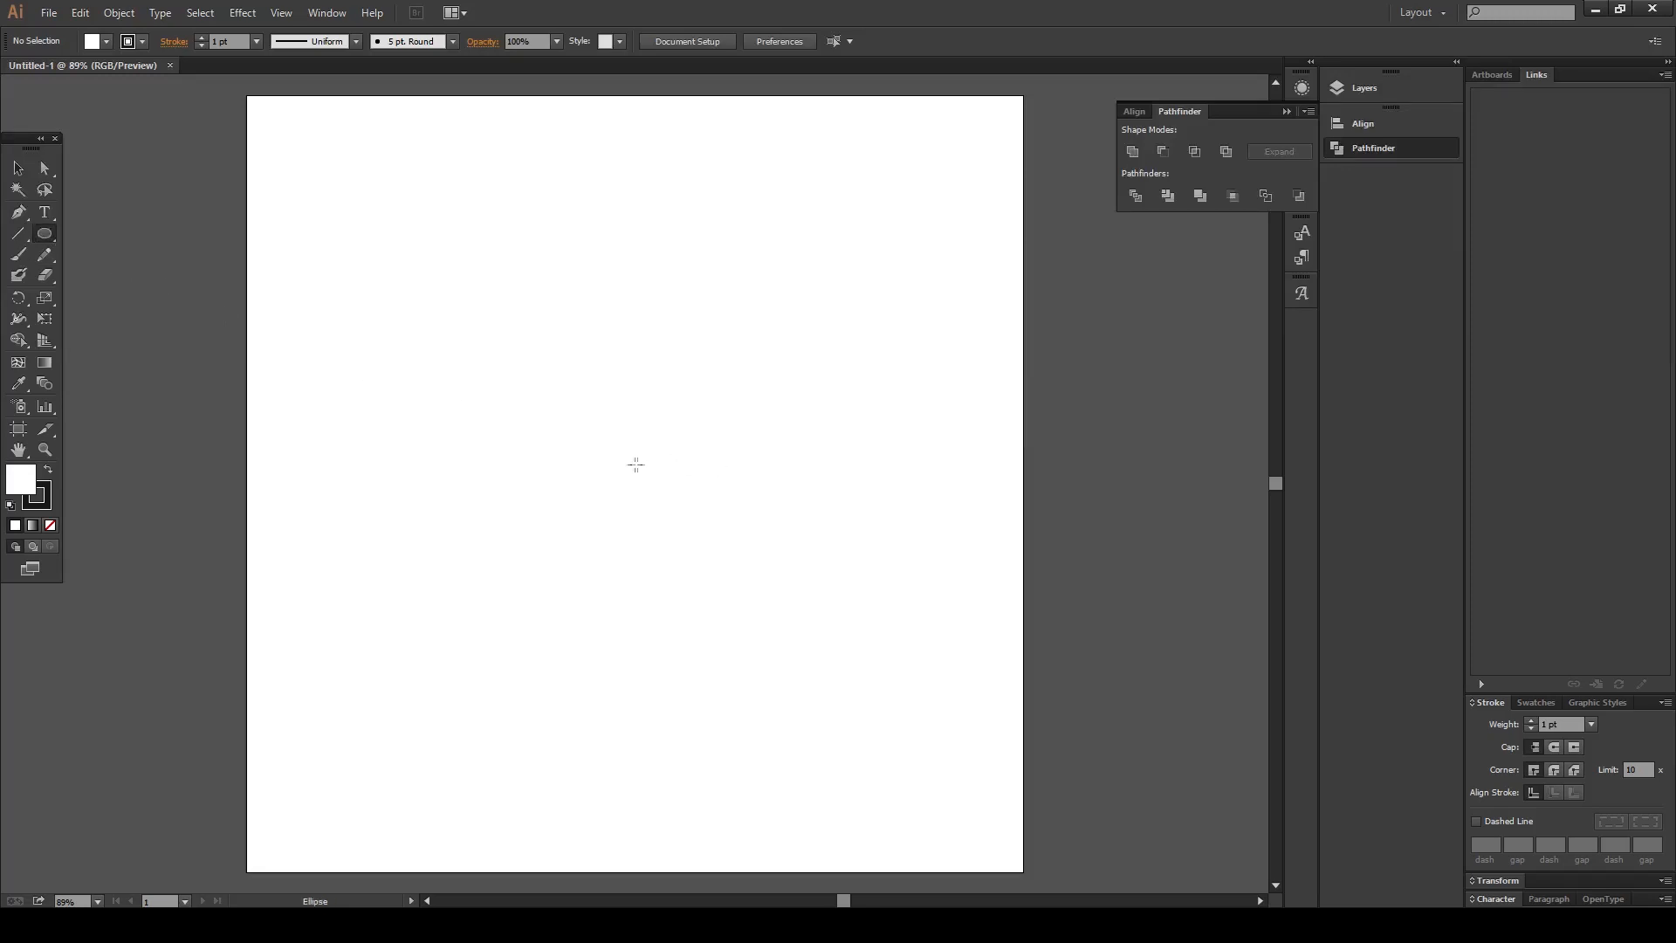
pyautogui.moveTo(635, 482)
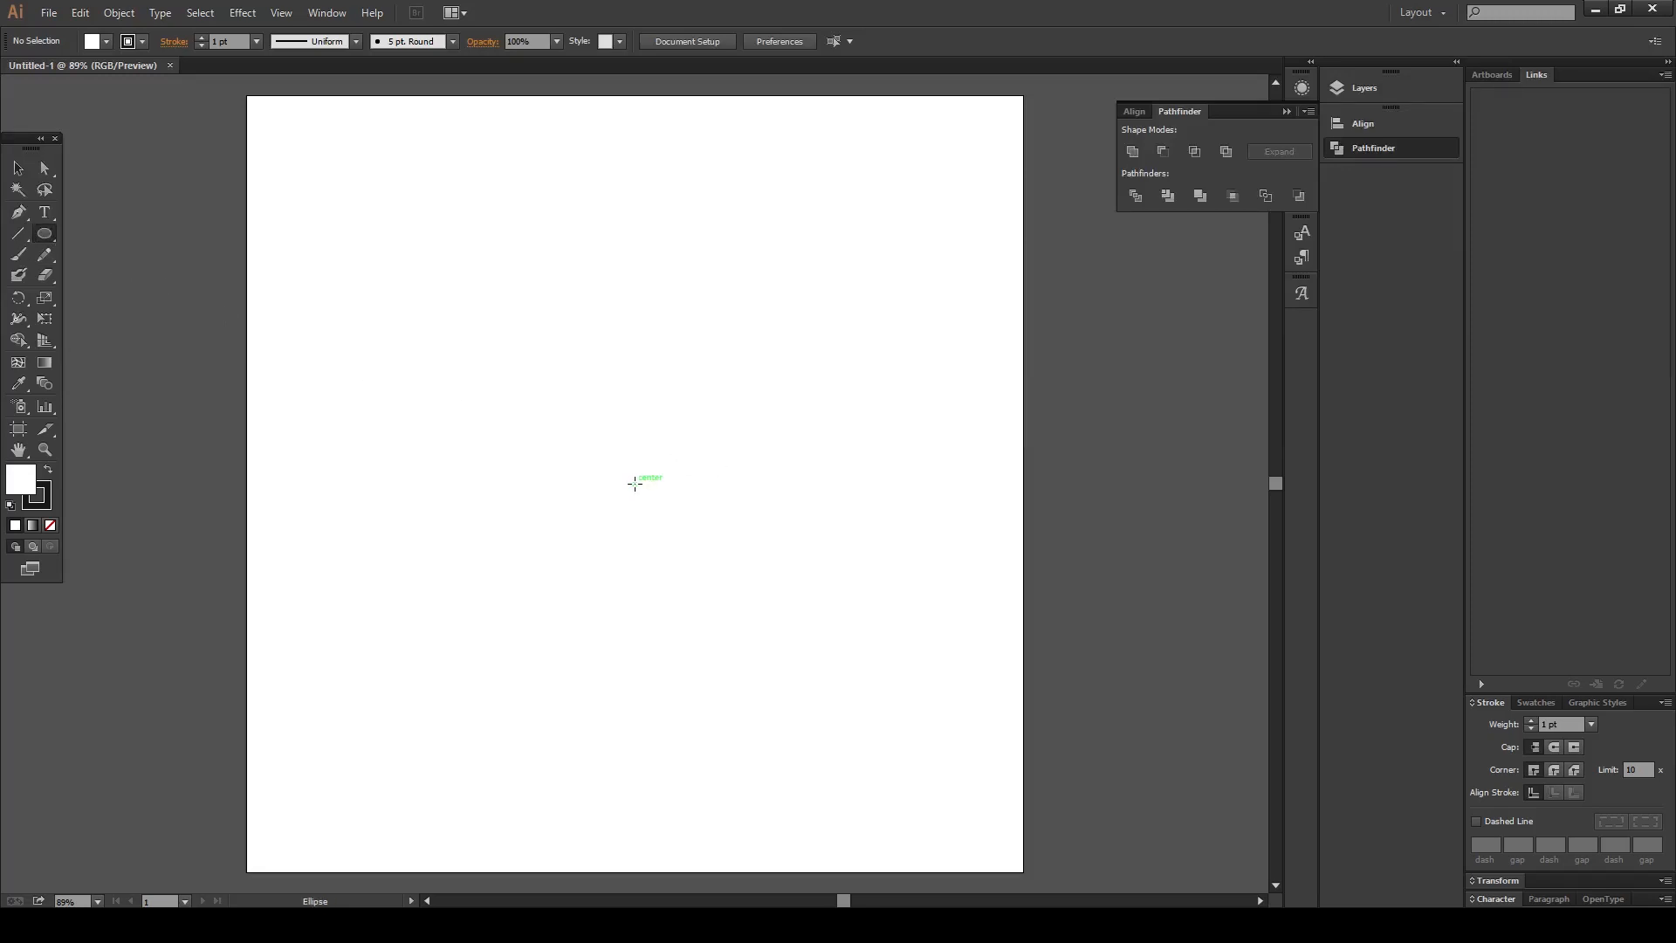
pyautogui.moveTo(634, 483); pyautogui.dragTo(660, 509)
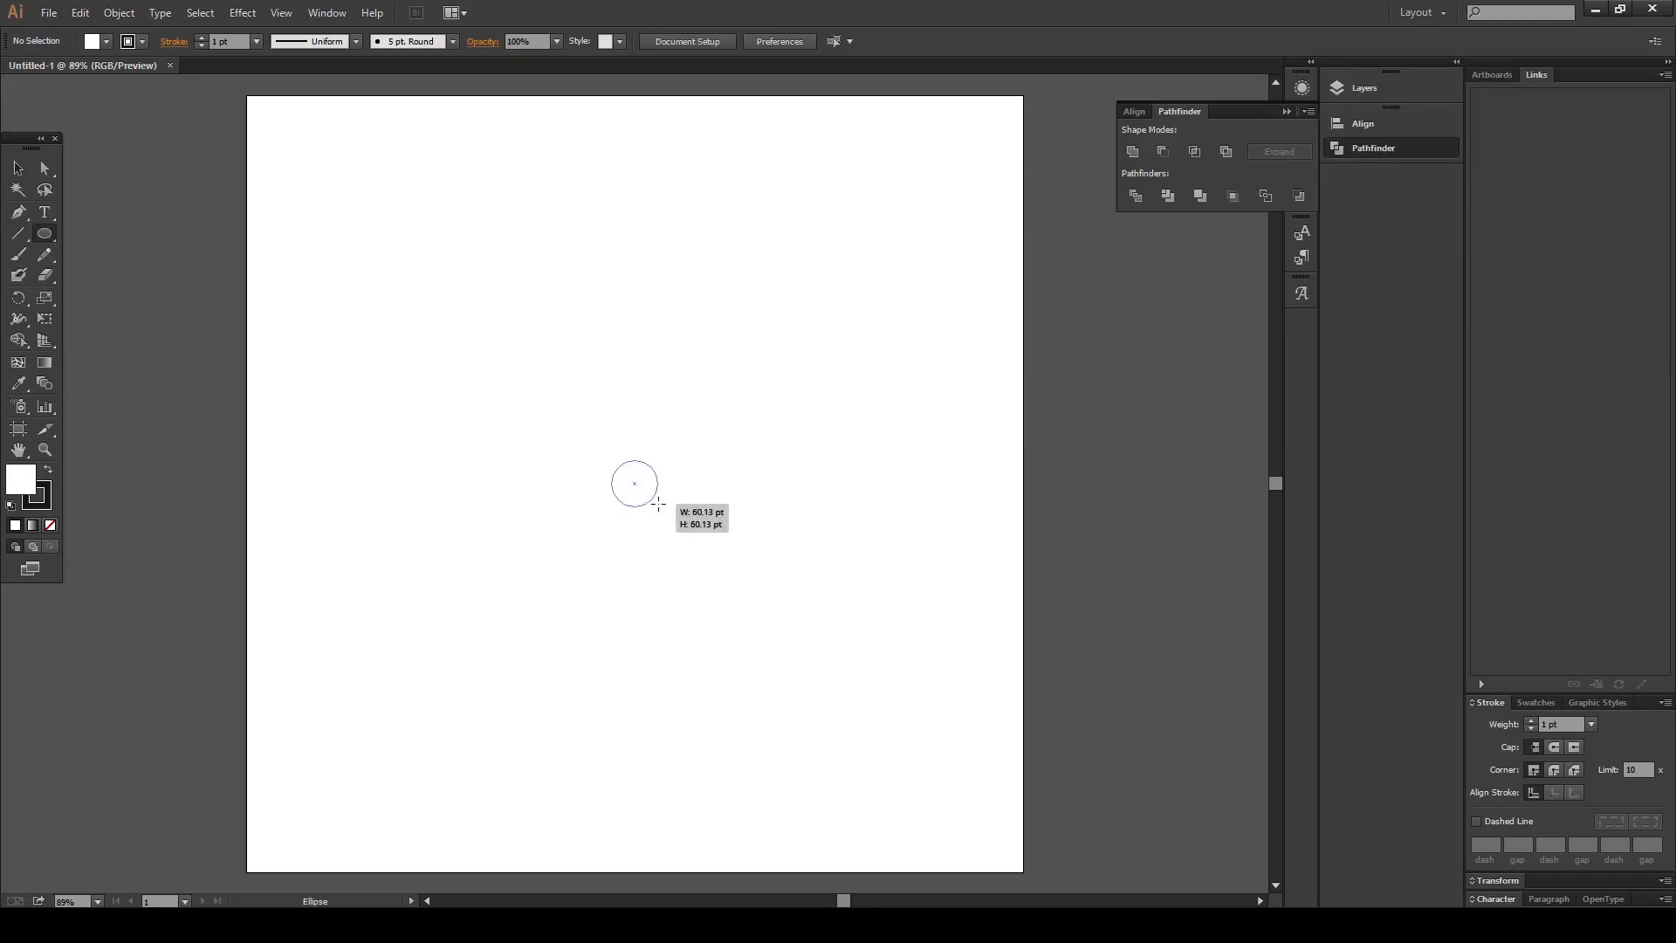
pyautogui.moveTo(634, 482); pyautogui.dragTo(660, 503)
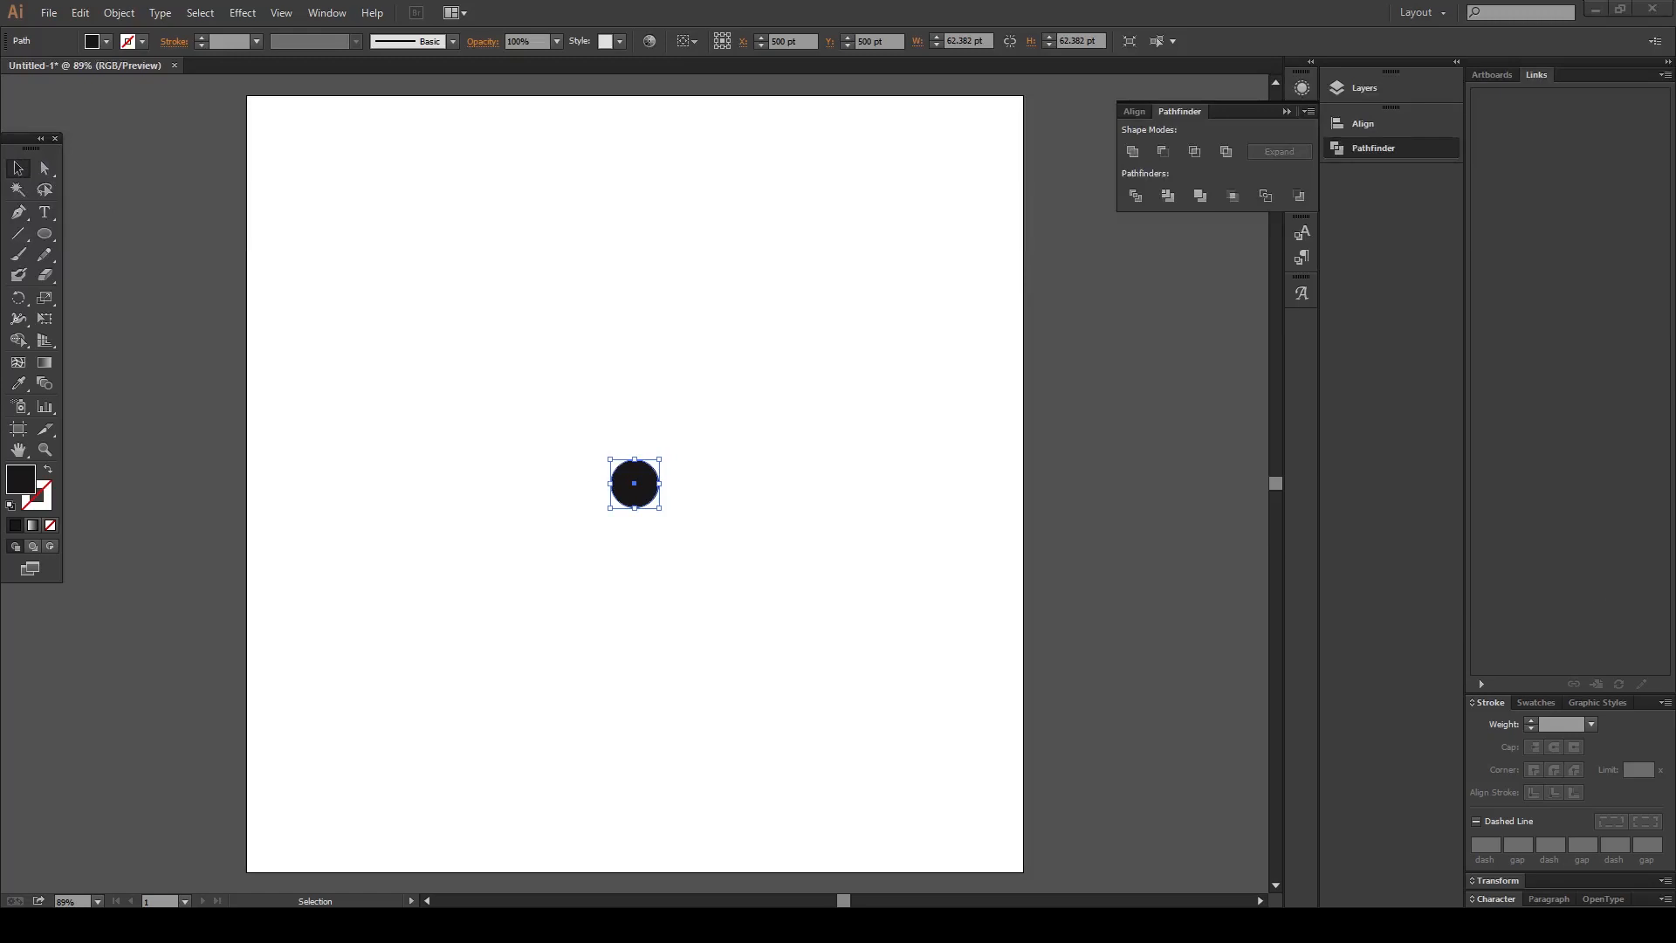
pyautogui.click(44, 167)
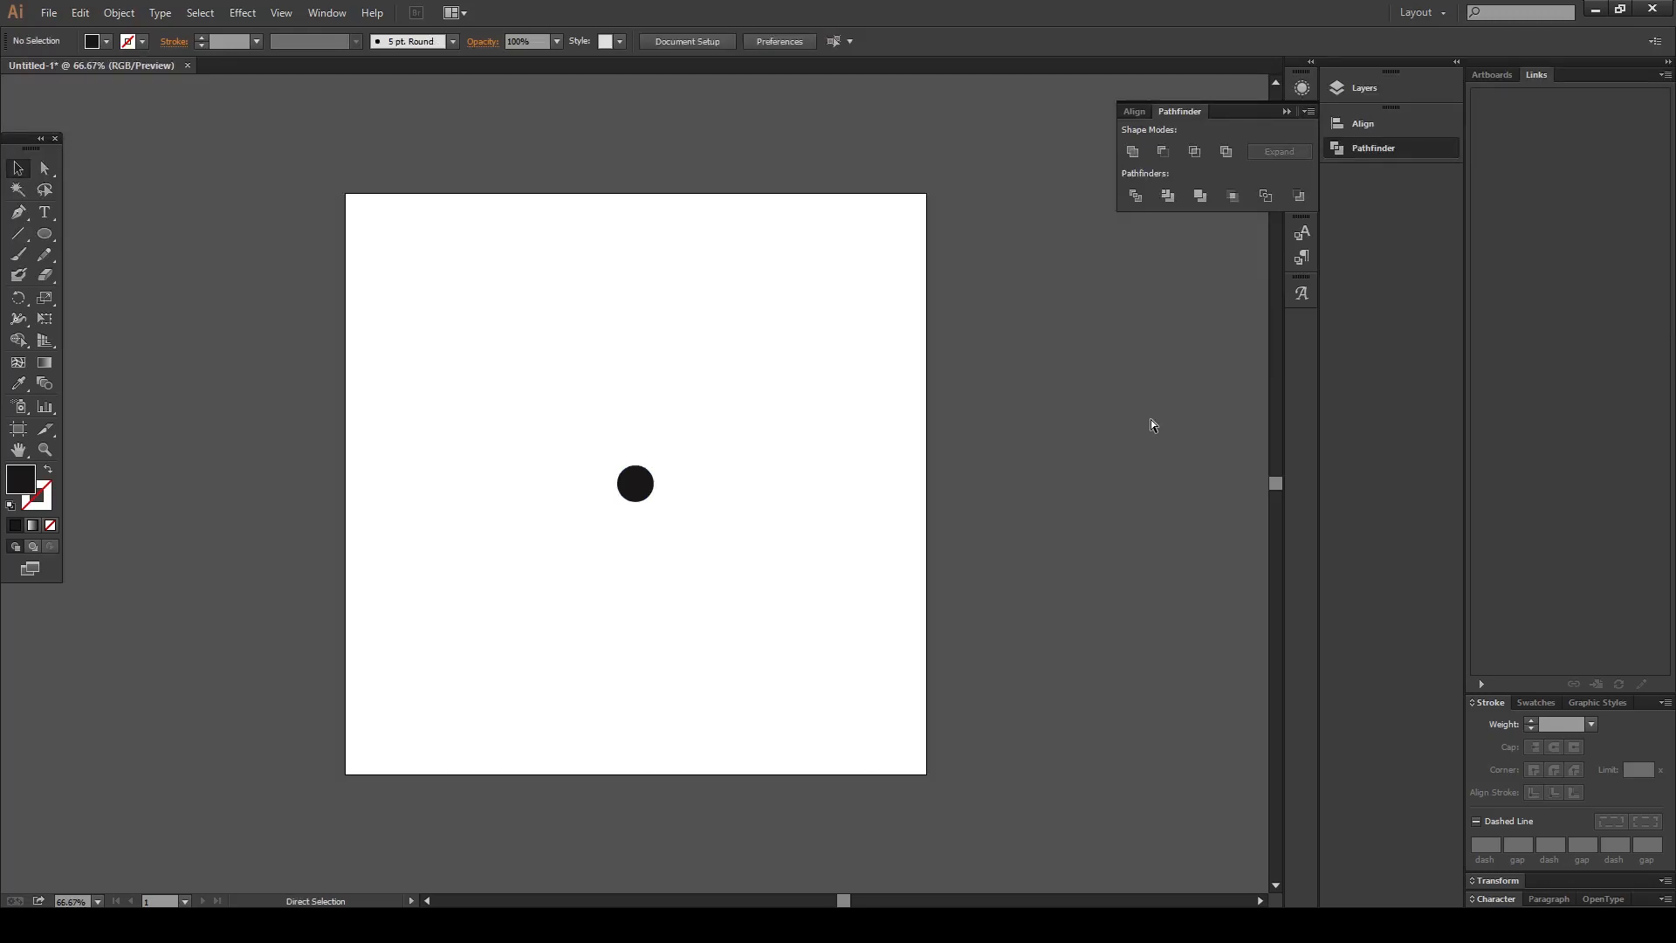
pyautogui.moveTo(1042, 390)
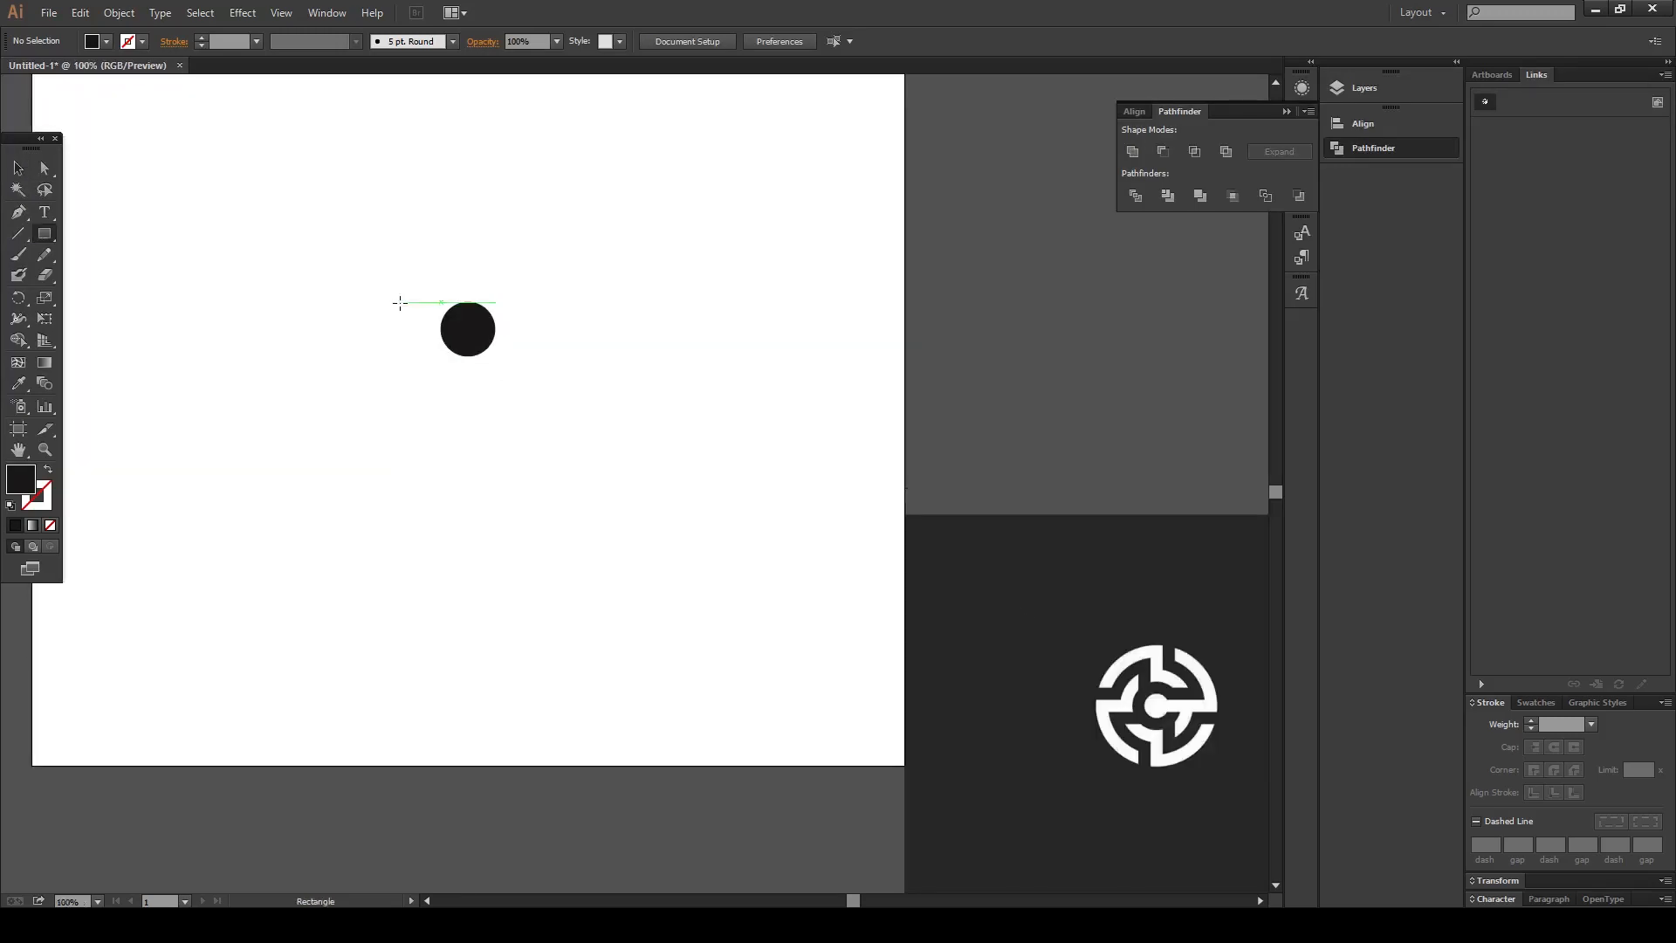
pyautogui.moveTo(468, 330)
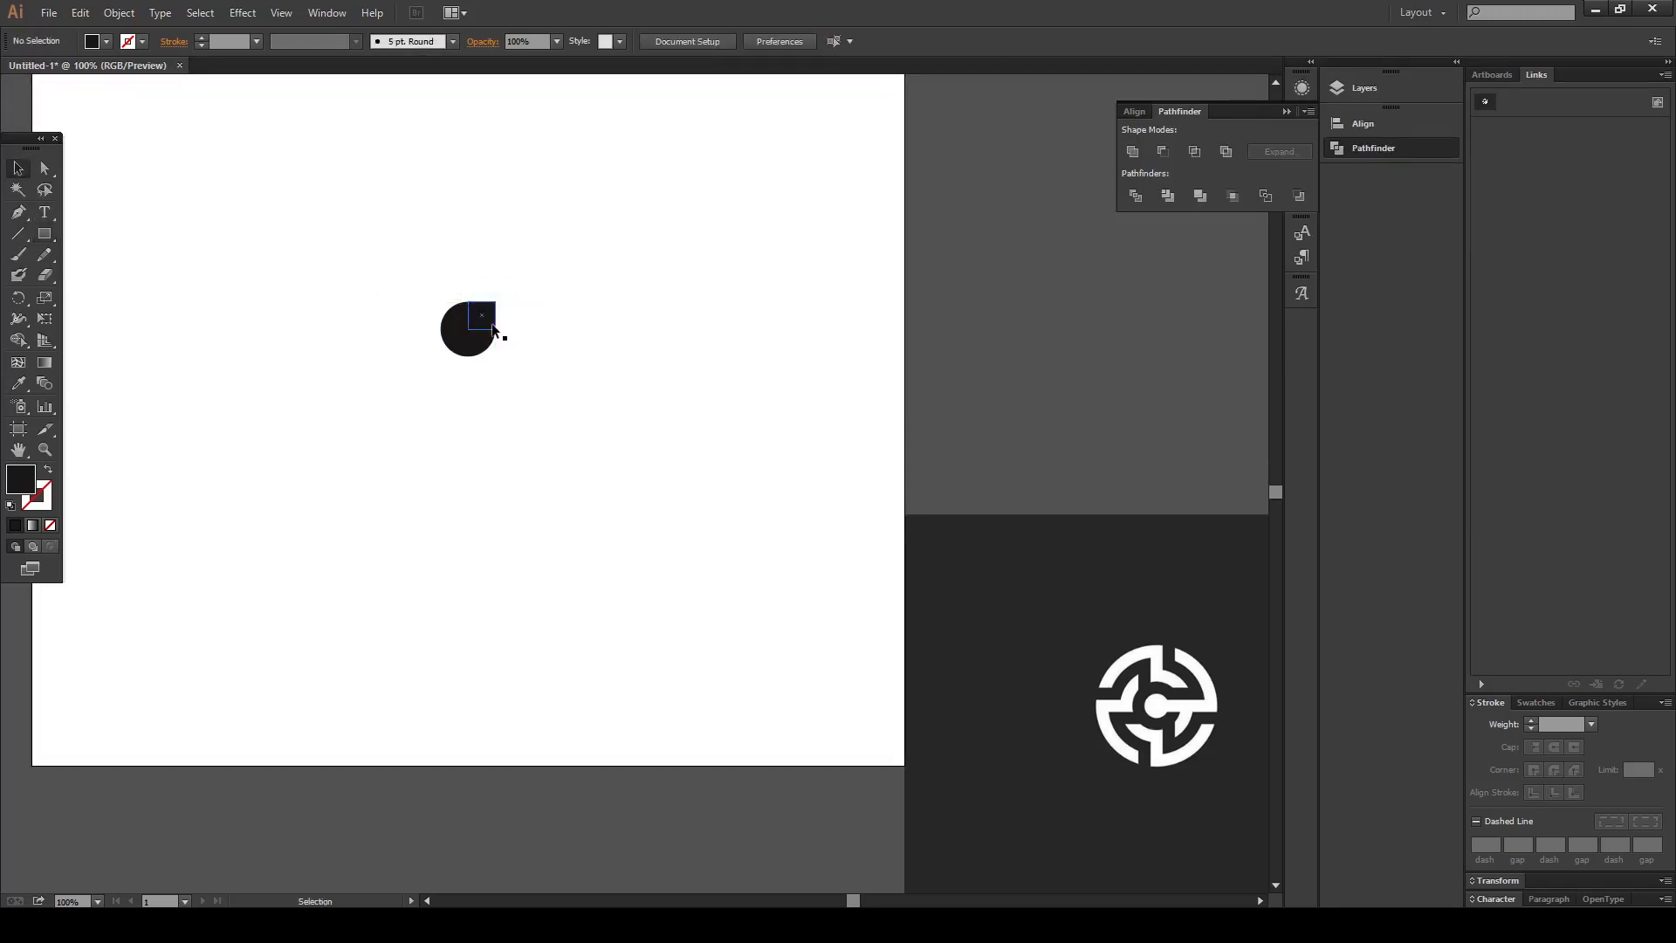
# Draw a small black square and move it straight up above the circle
pyautogui.moveTo(480, 321); pyautogui.dragTo(480, 286)
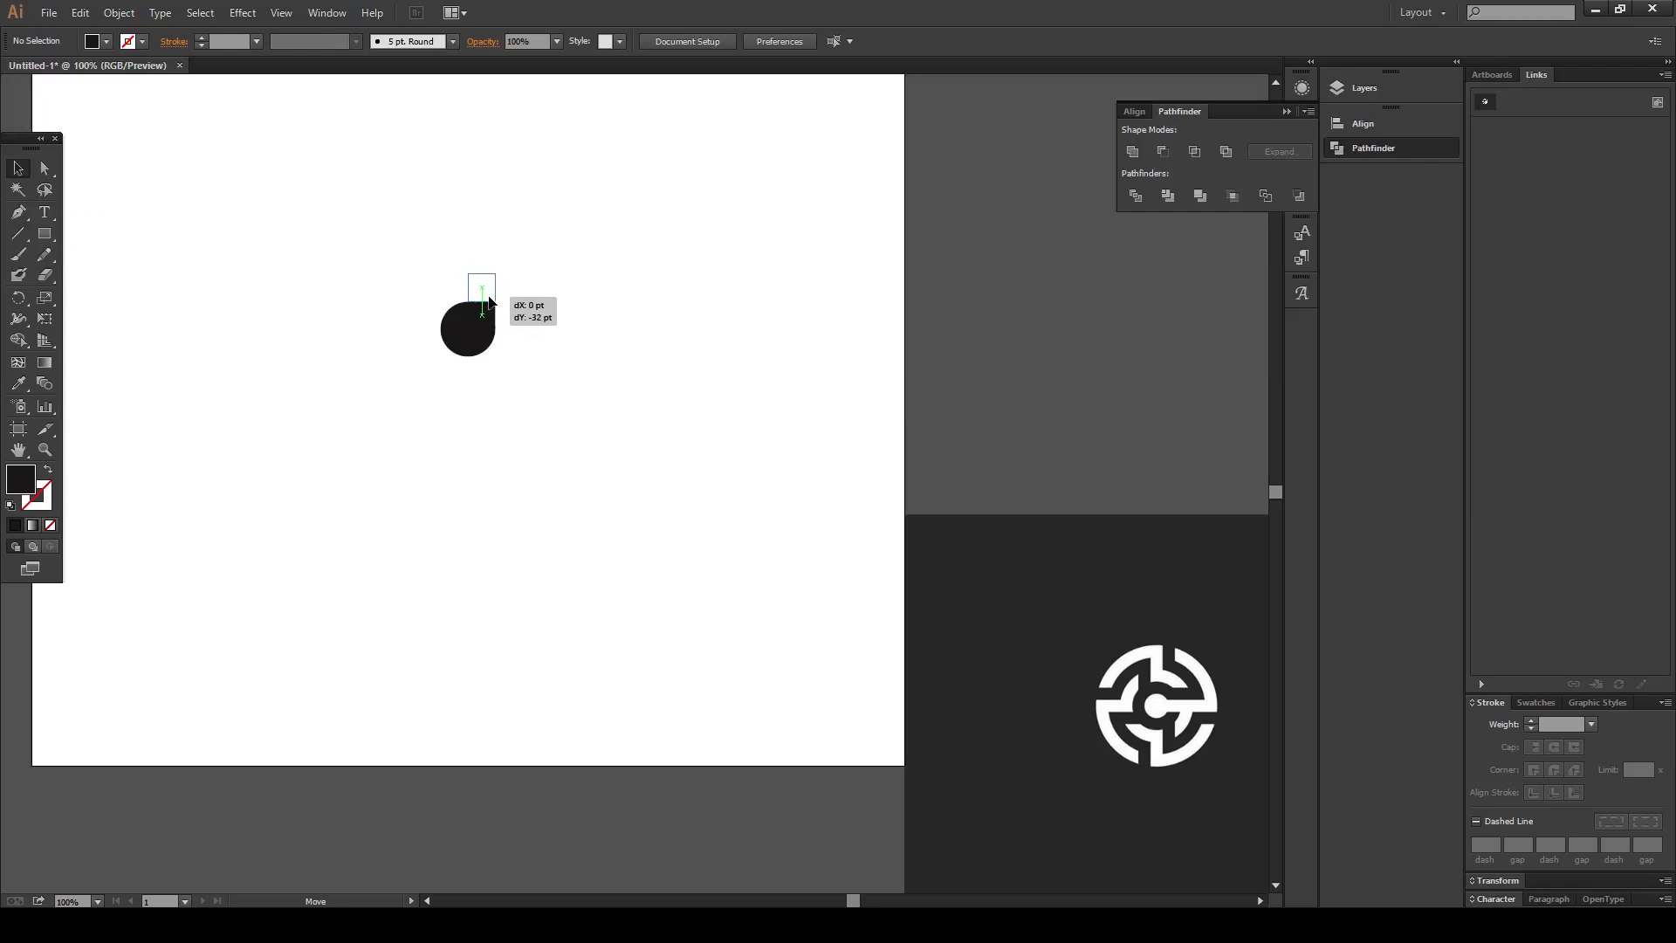
pyautogui.moveTo(482, 321); pyautogui.dragTo(482, 318)
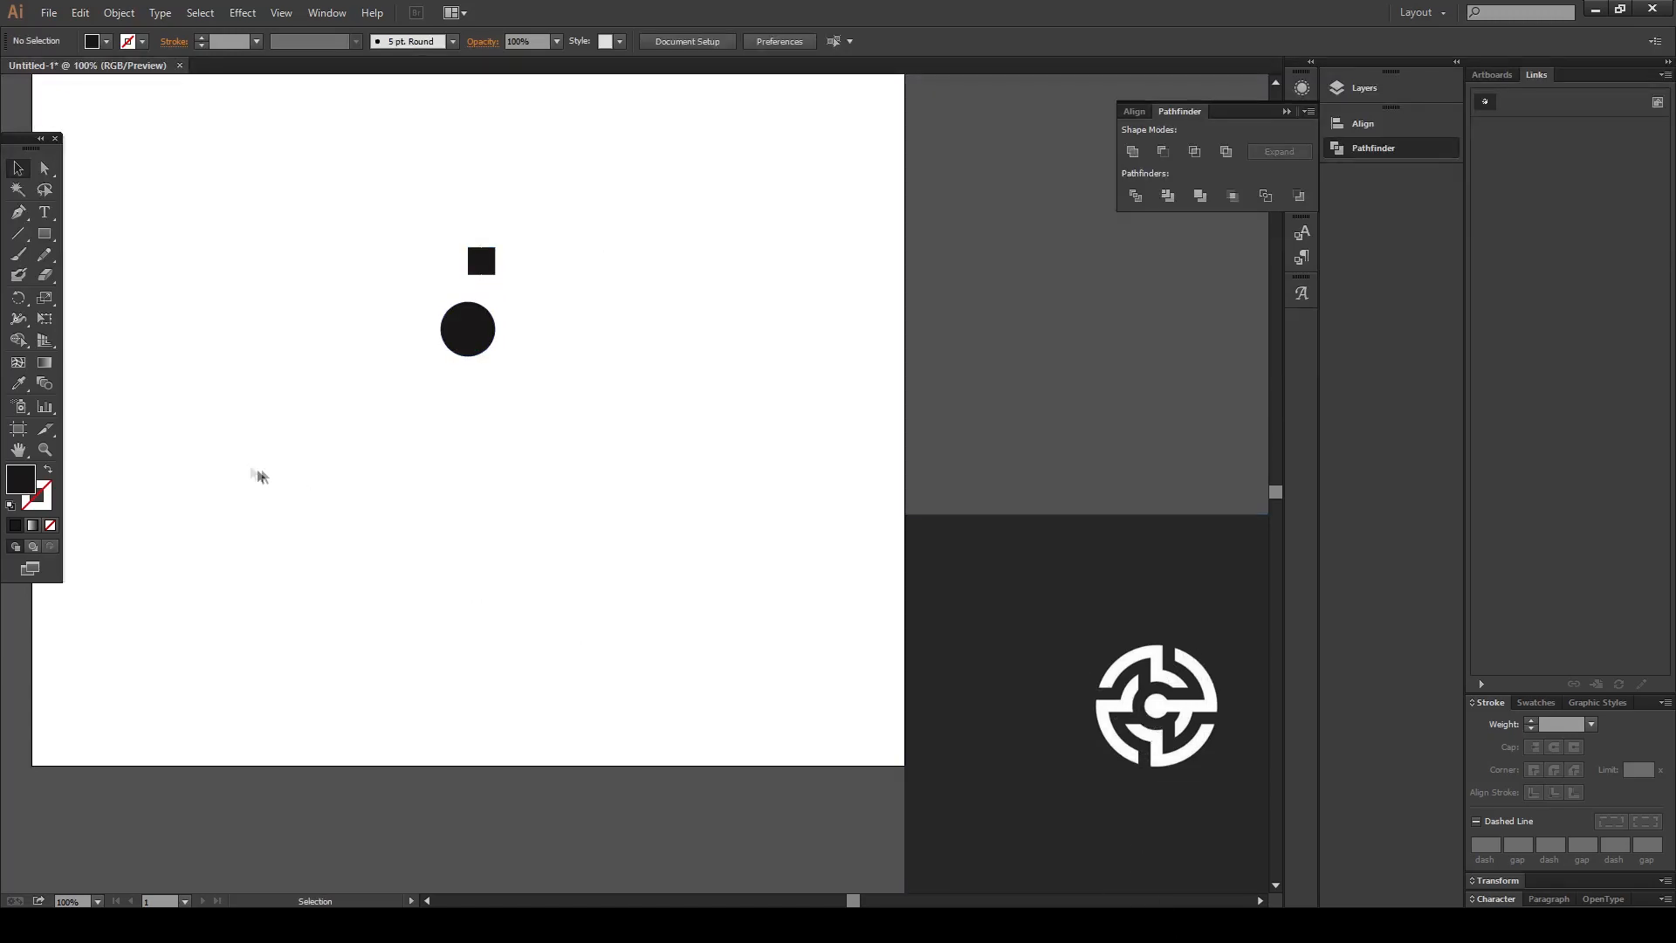
# Align the circles and cut the inner one out with Pathfinder Minus Front, leaving a ring around a dot
pyautogui.click(468, 329)
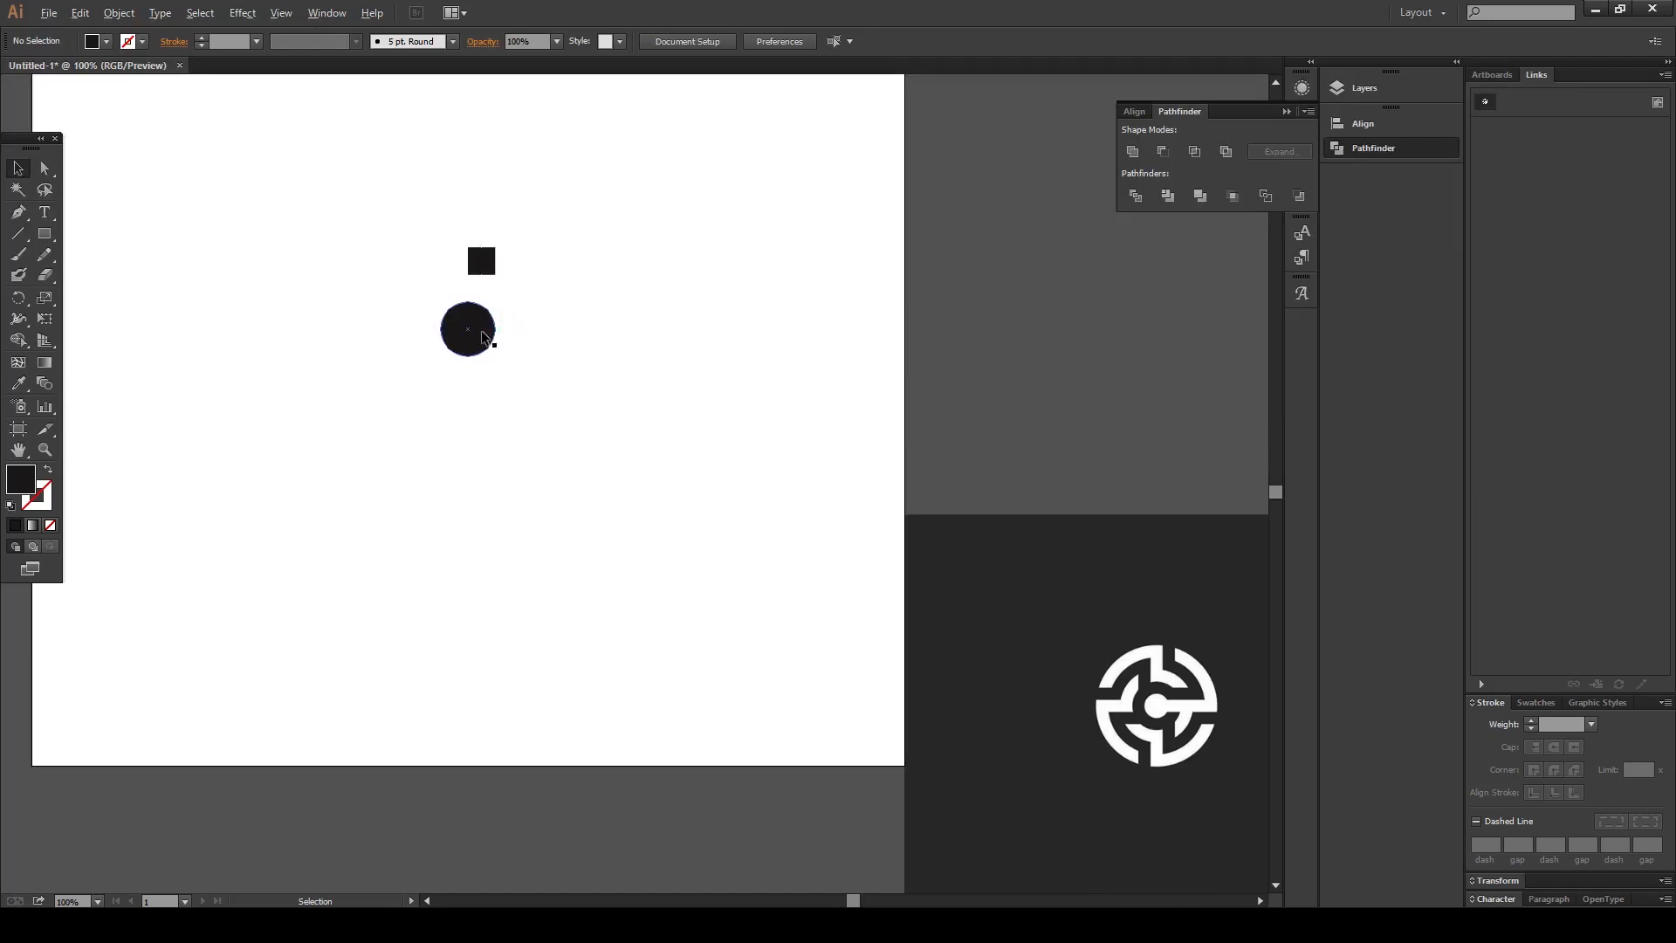
pyautogui.moveTo(468, 329); pyautogui.dragTo(534, 412)
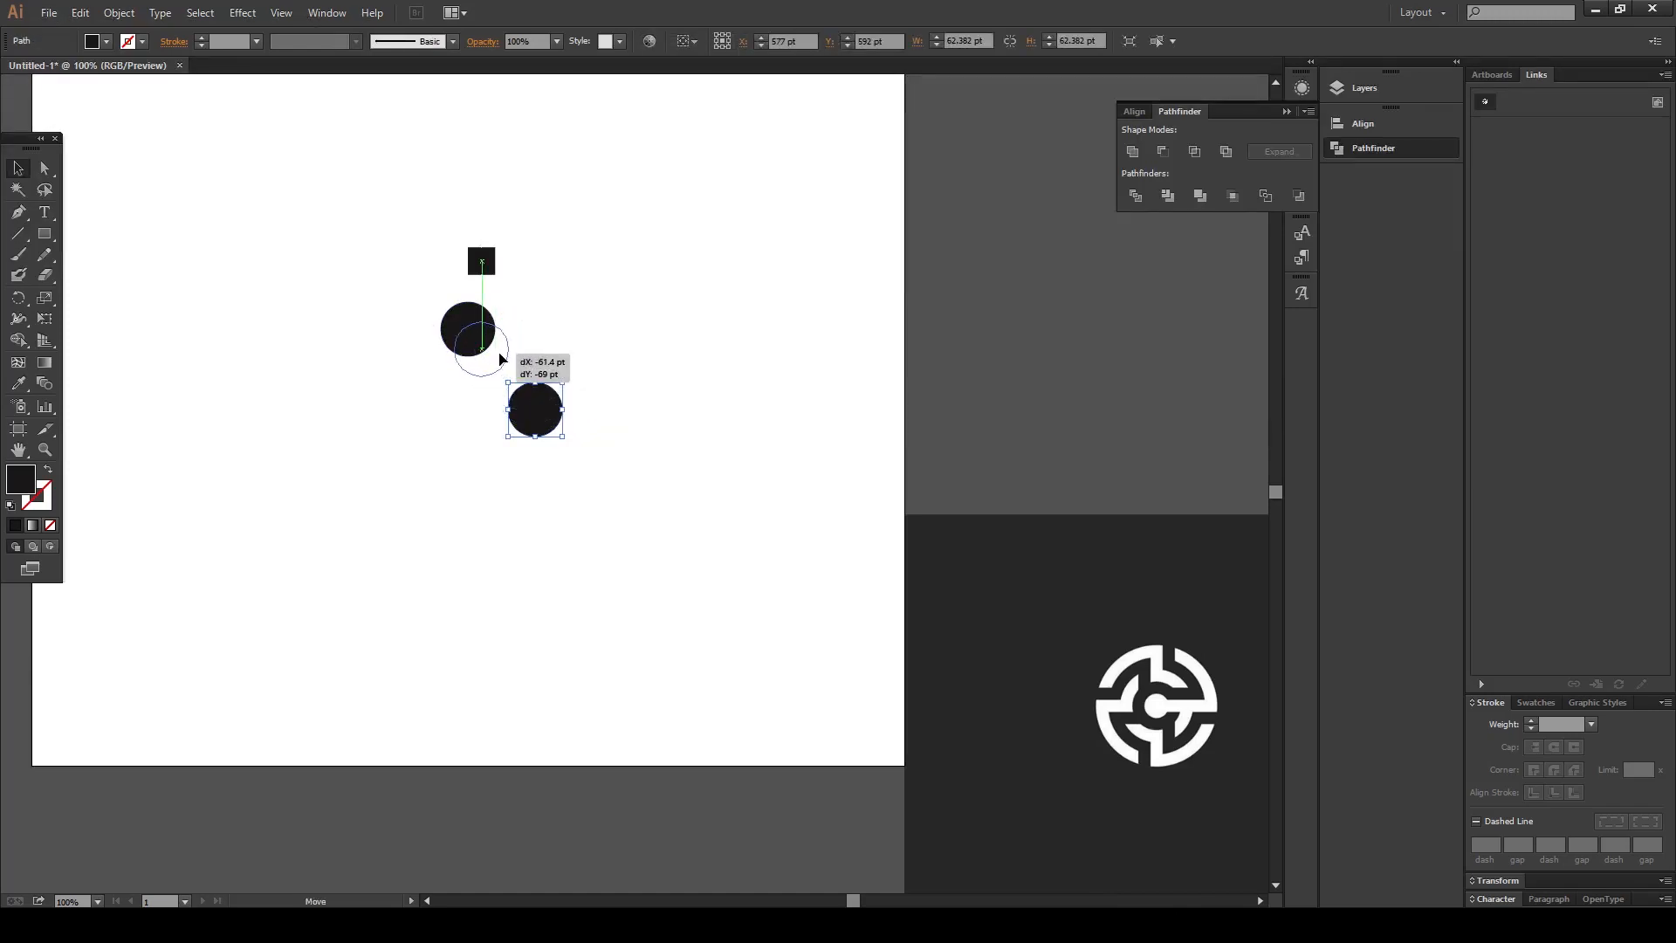
pyautogui.moveTo(482, 358); pyautogui.dragTo(468, 326)
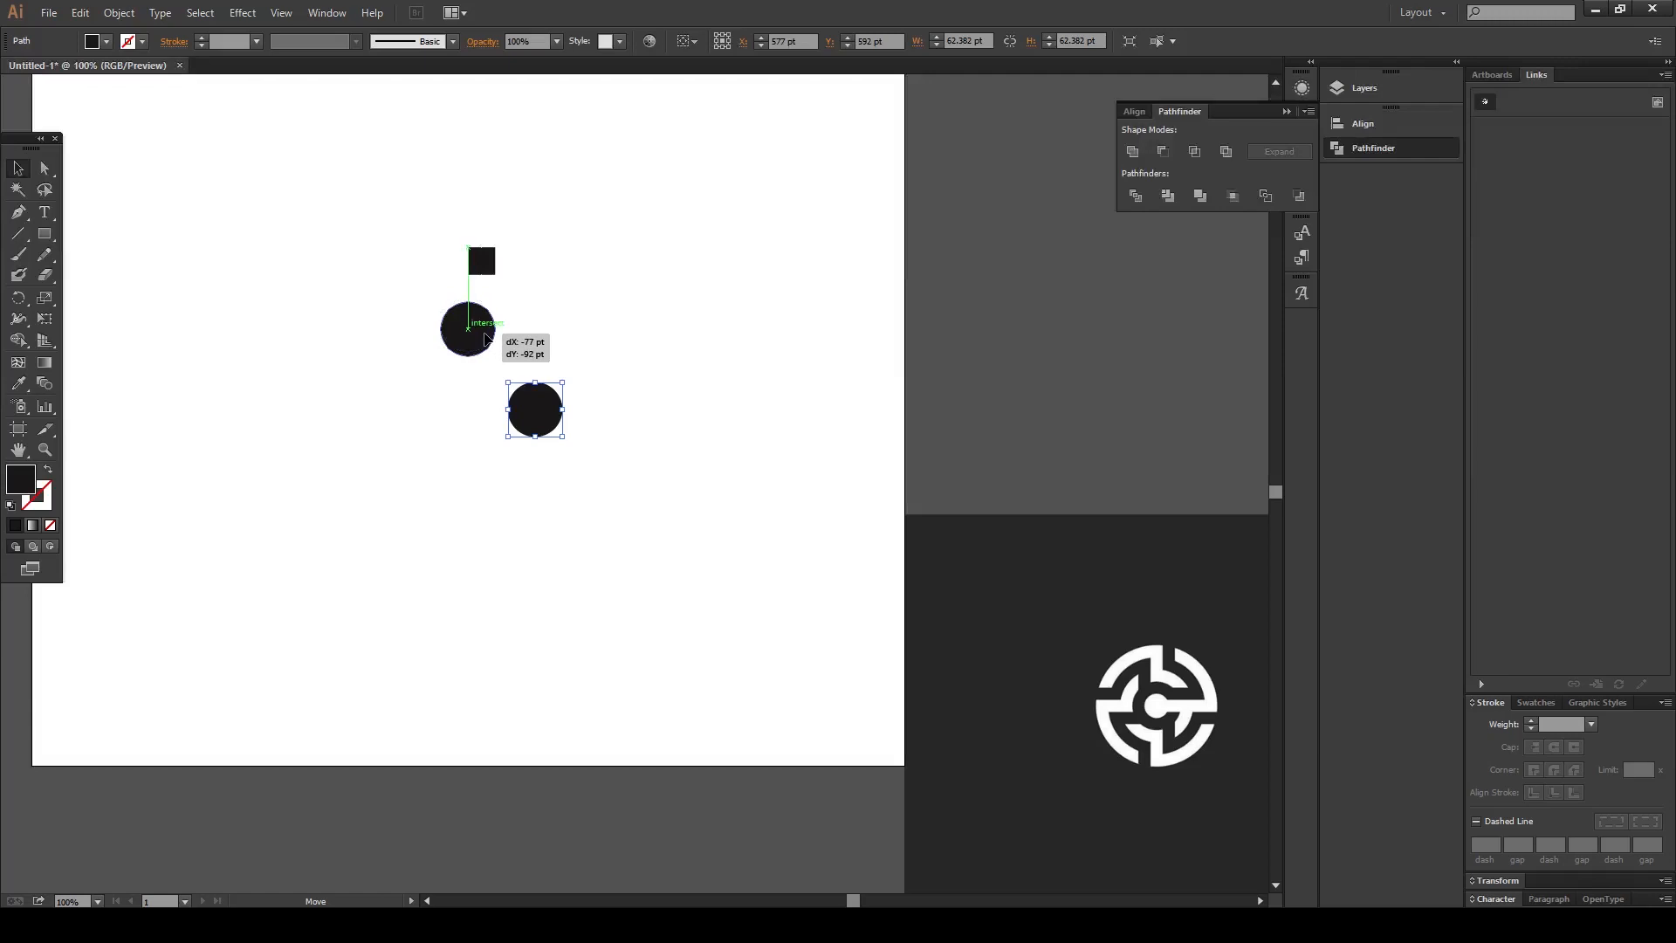
pyautogui.moveTo(534, 408); pyautogui.dragTo(468, 328)
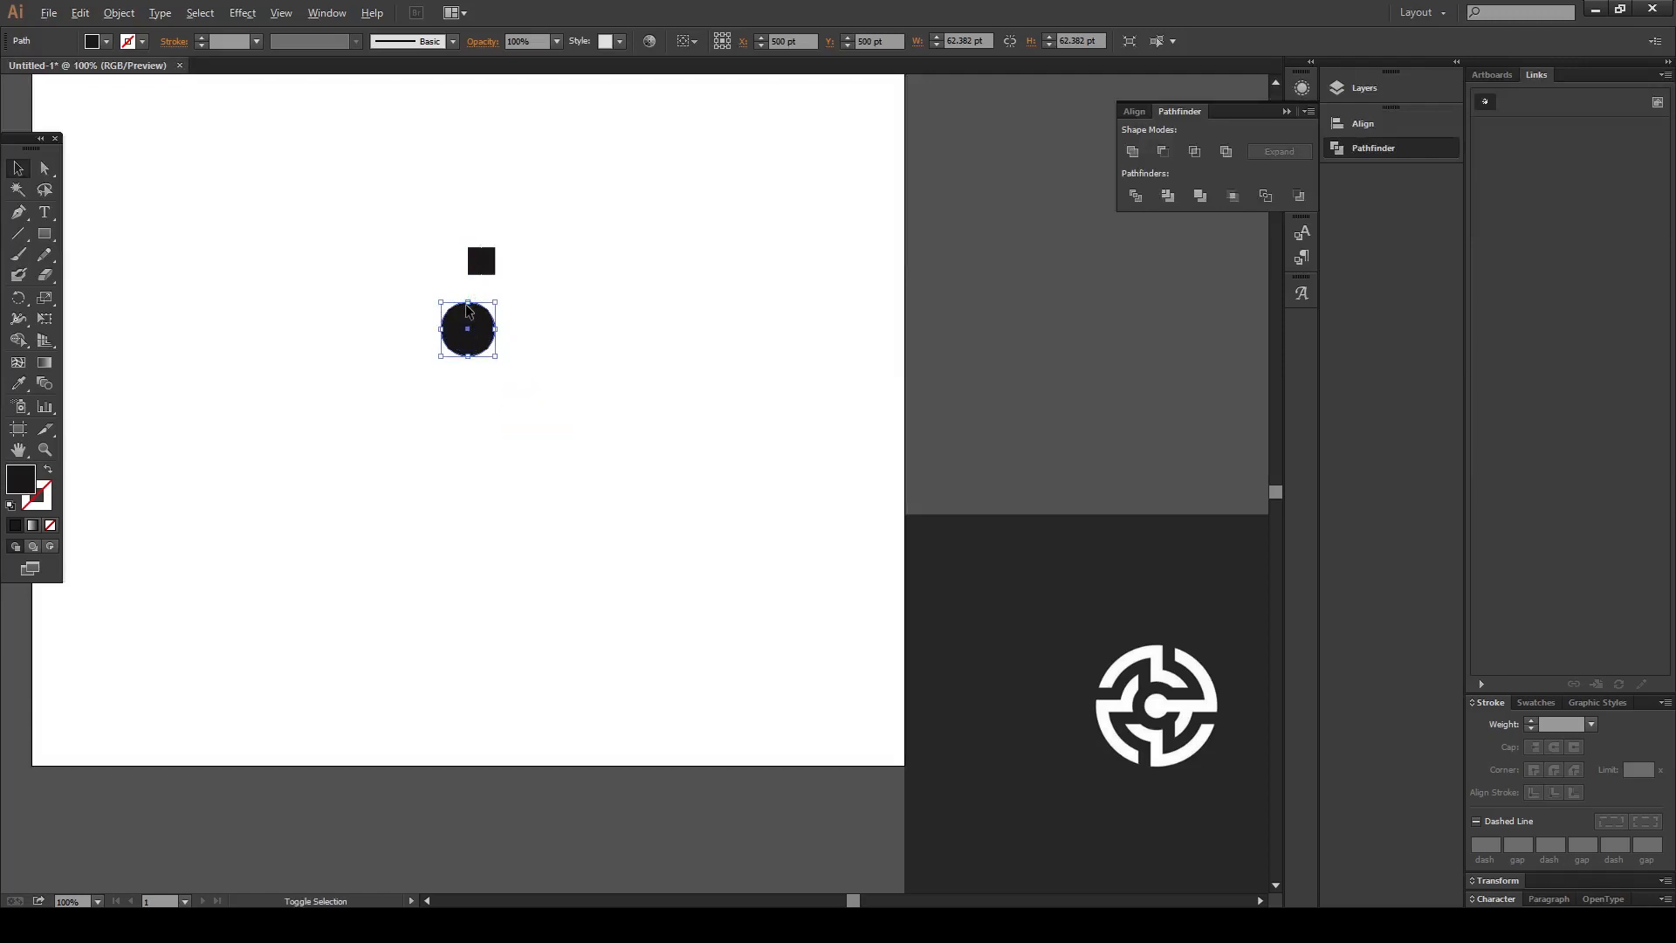
pyautogui.moveTo(467, 329); pyautogui.dragTo(568, 276)
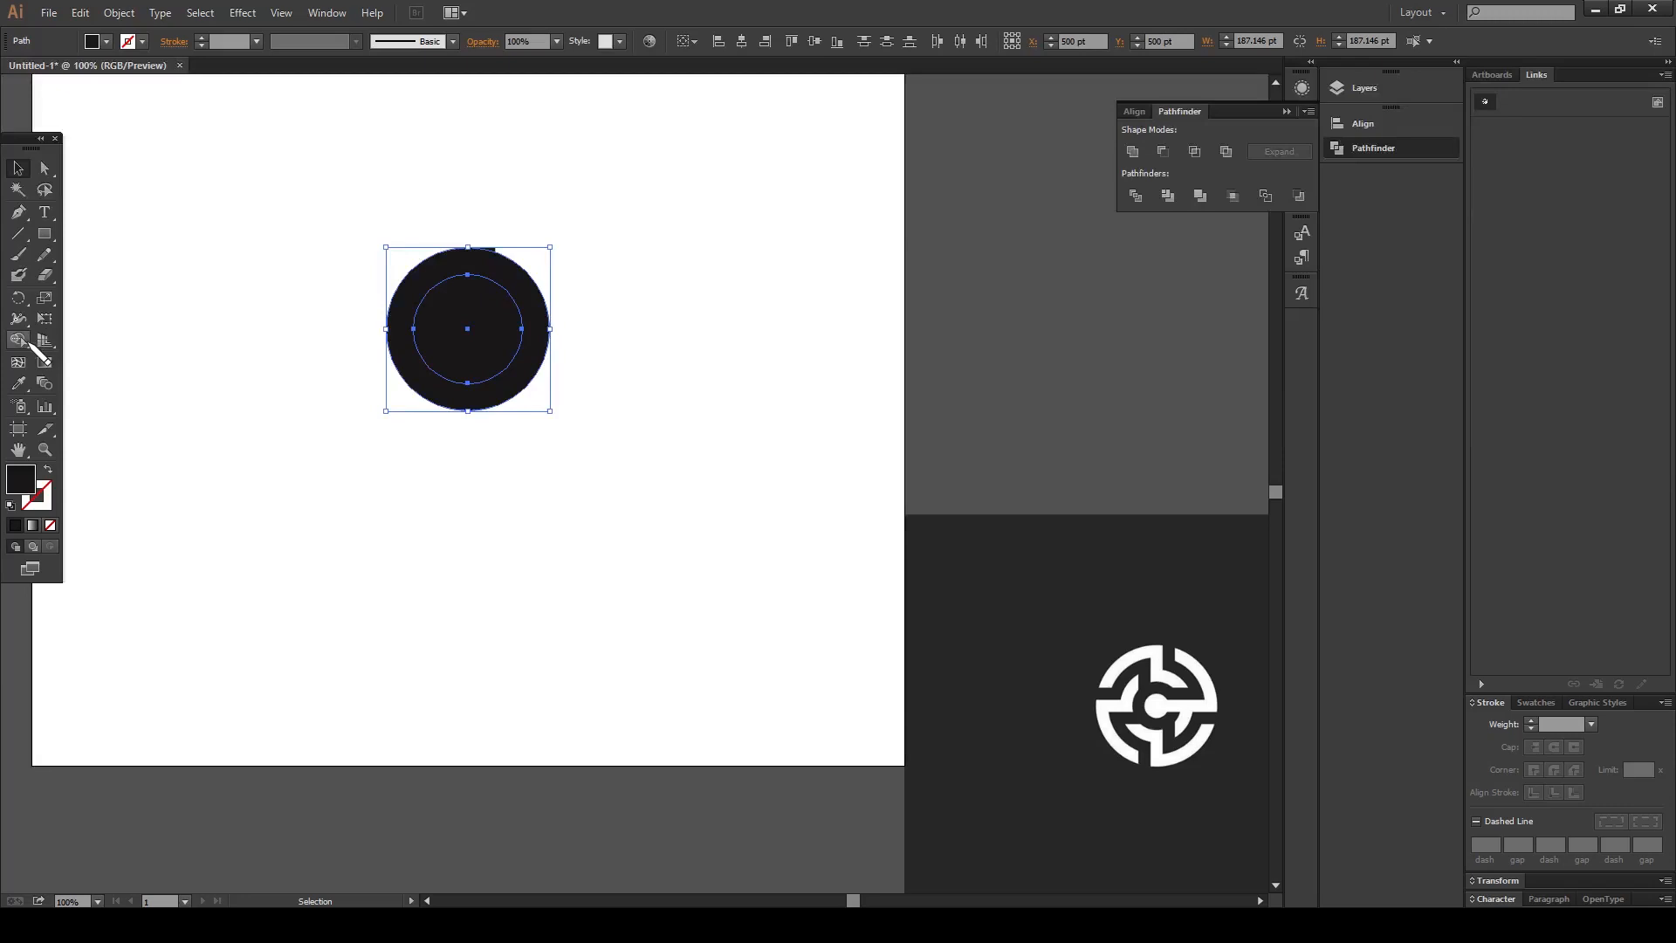
pyautogui.click(18, 341)
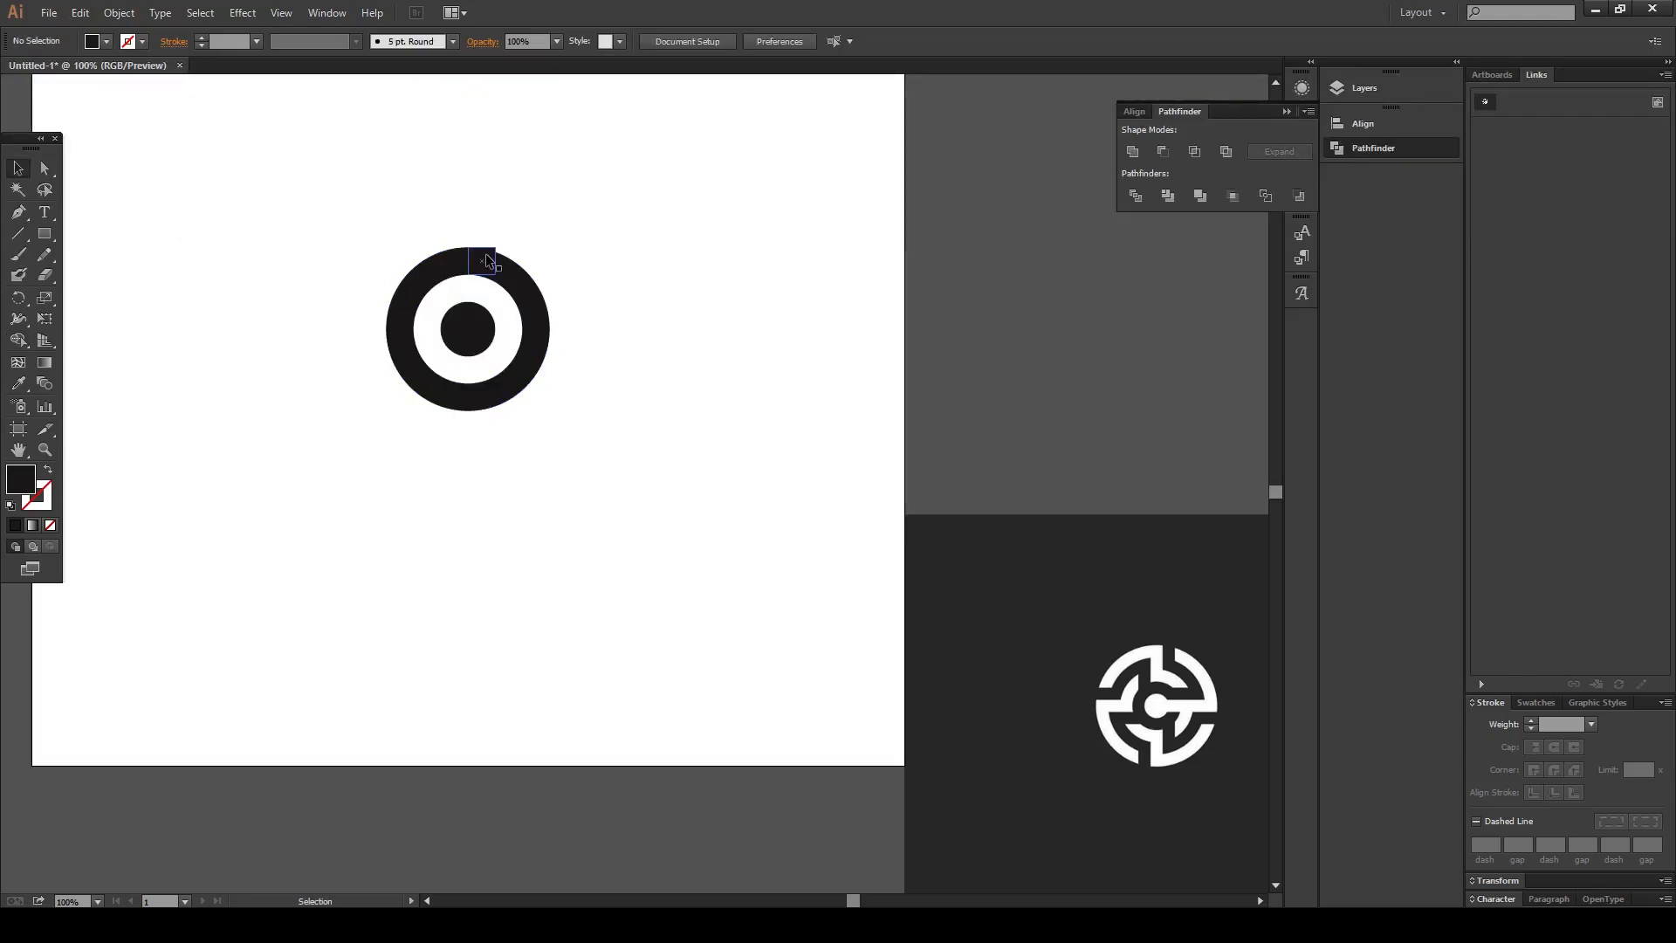
# Draw a small square at the ring's top edge
pyautogui.moveTo(482, 262); pyautogui.dragTo(481, 227)
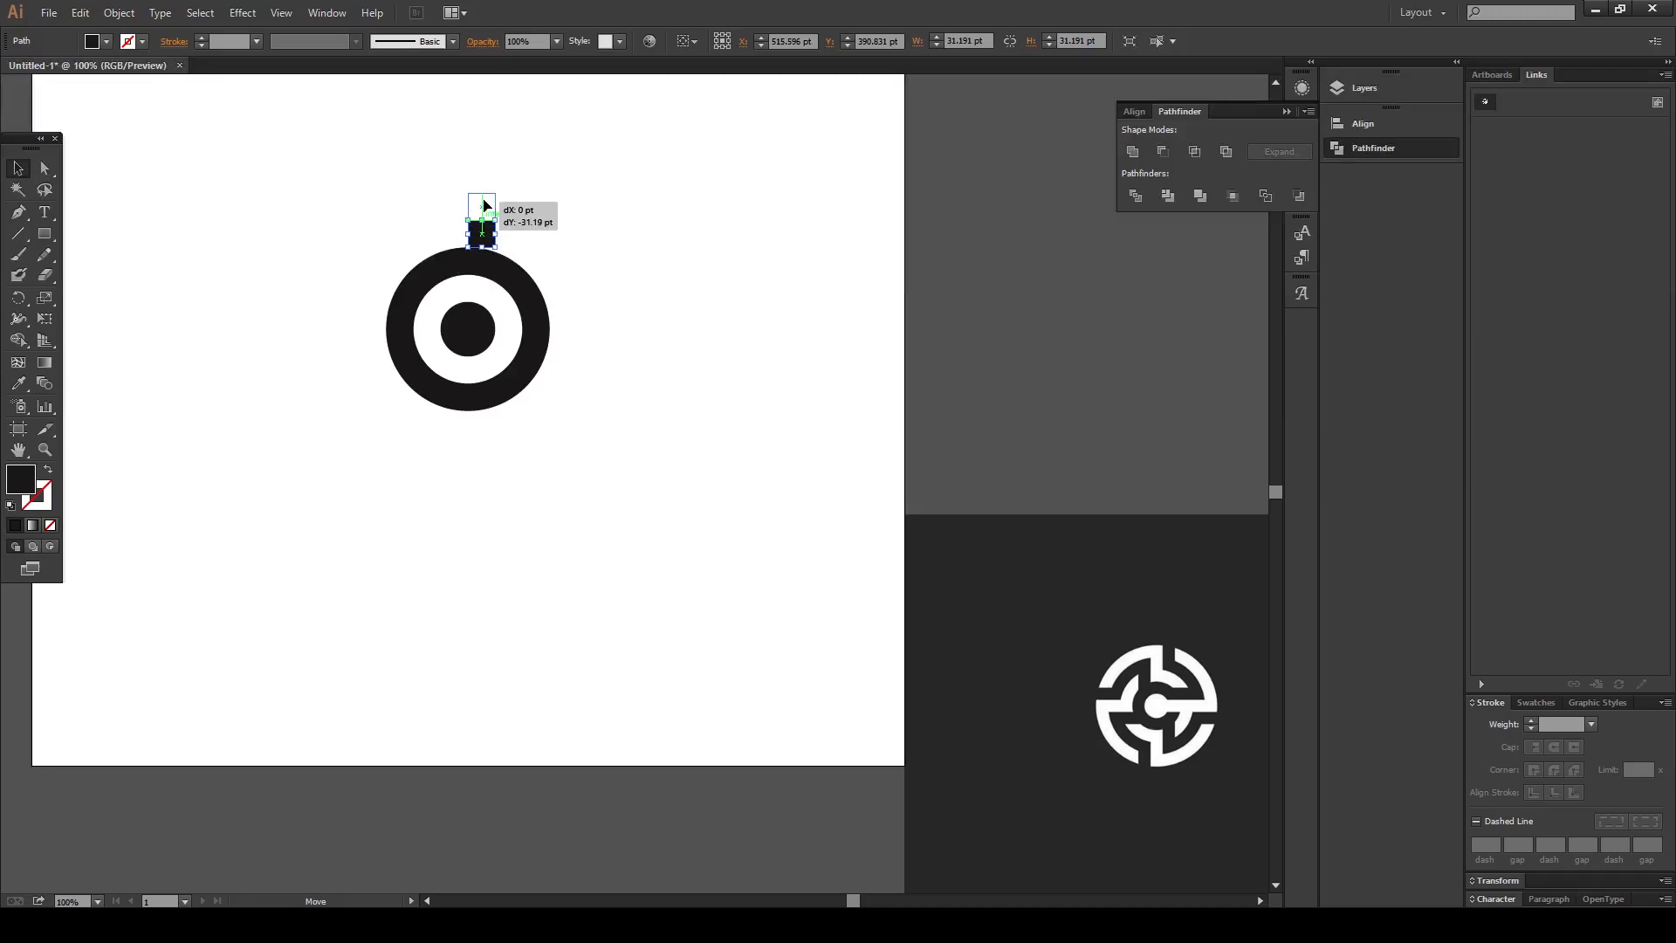
# Draw a larger centred circle and cut its inner circle with Minus Front to form a second, wider ring
pyautogui.click(45, 232)
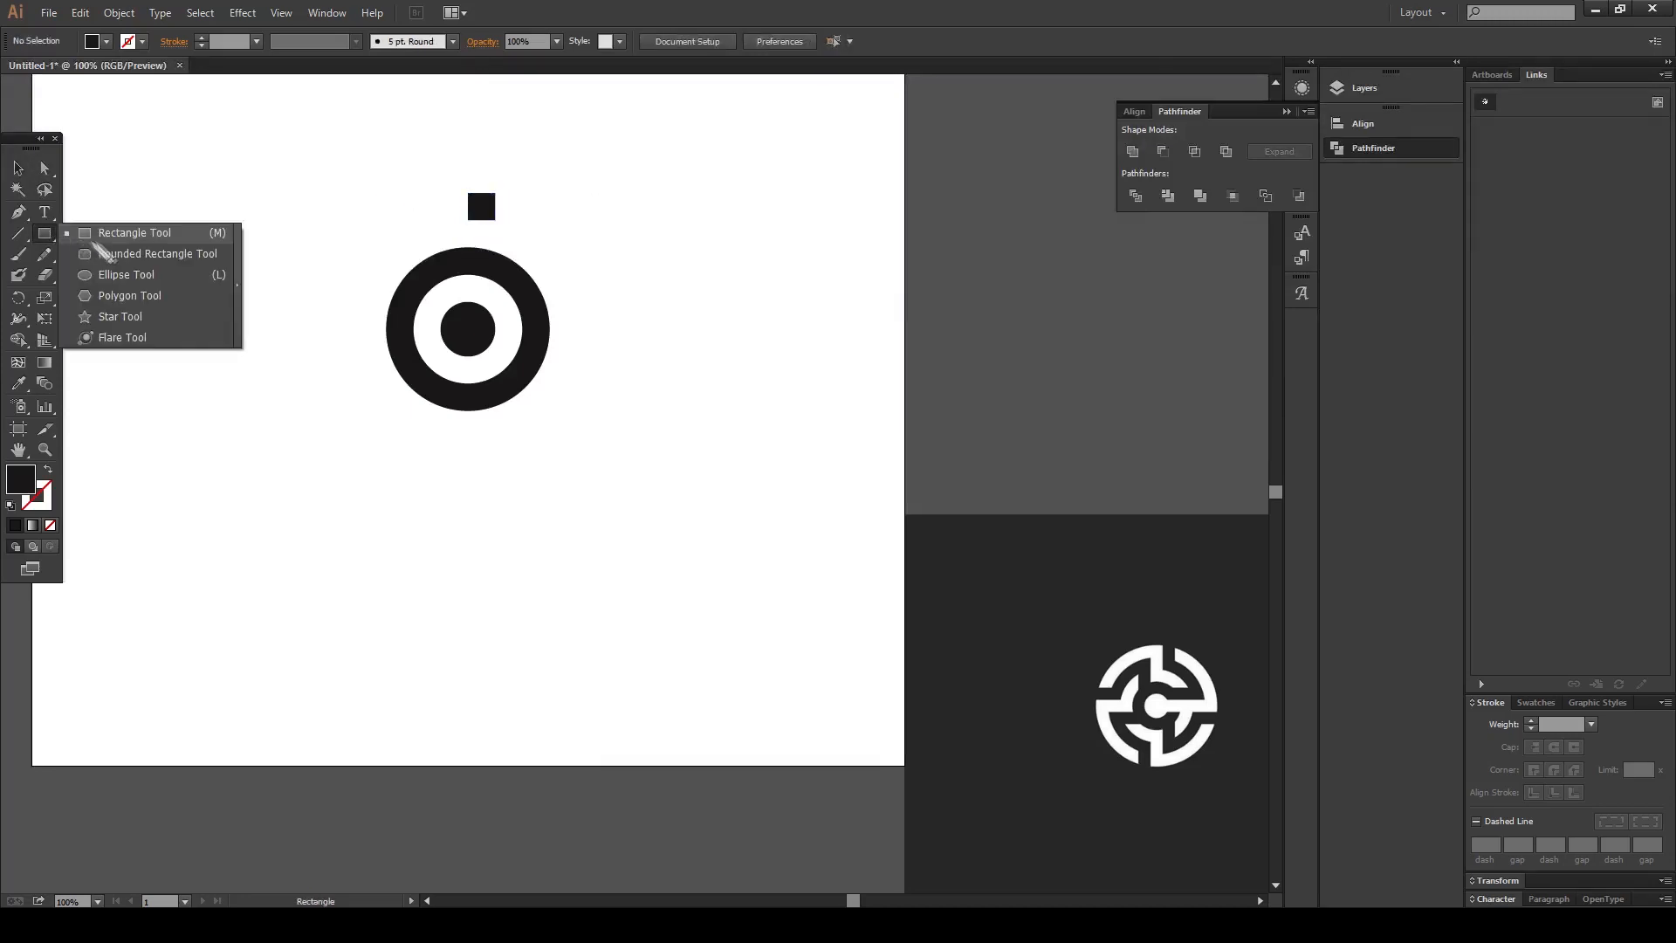
pyautogui.click(126, 274)
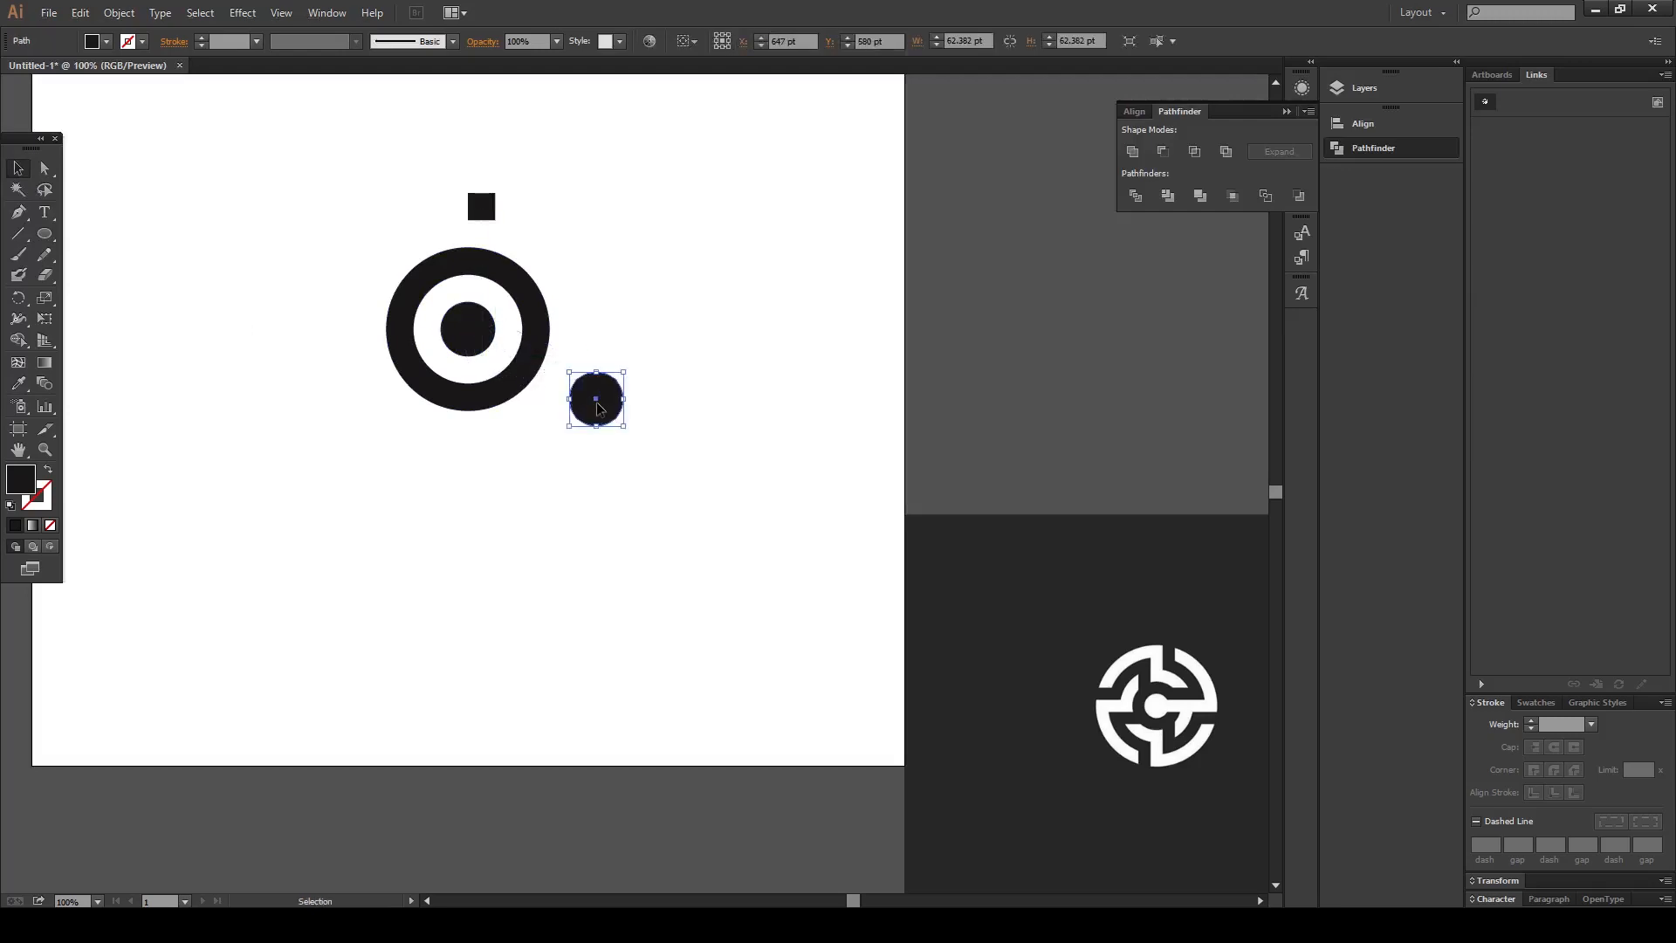
pyautogui.moveTo(595, 399); pyautogui.dragTo(468, 328)
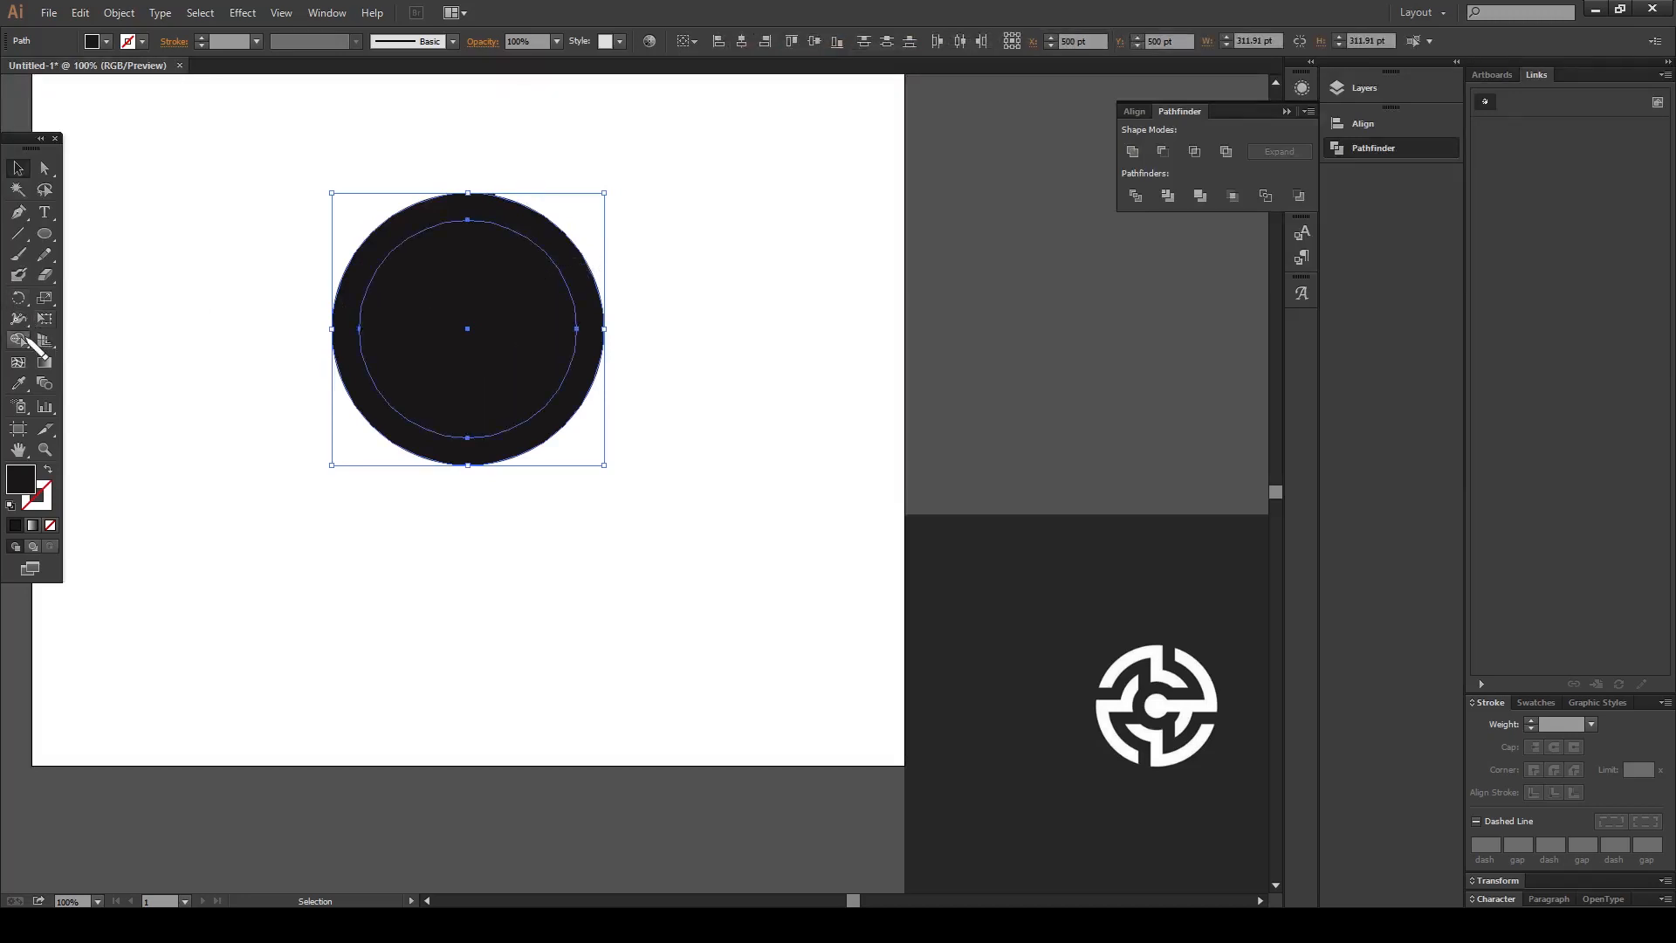
pyautogui.click(17, 341)
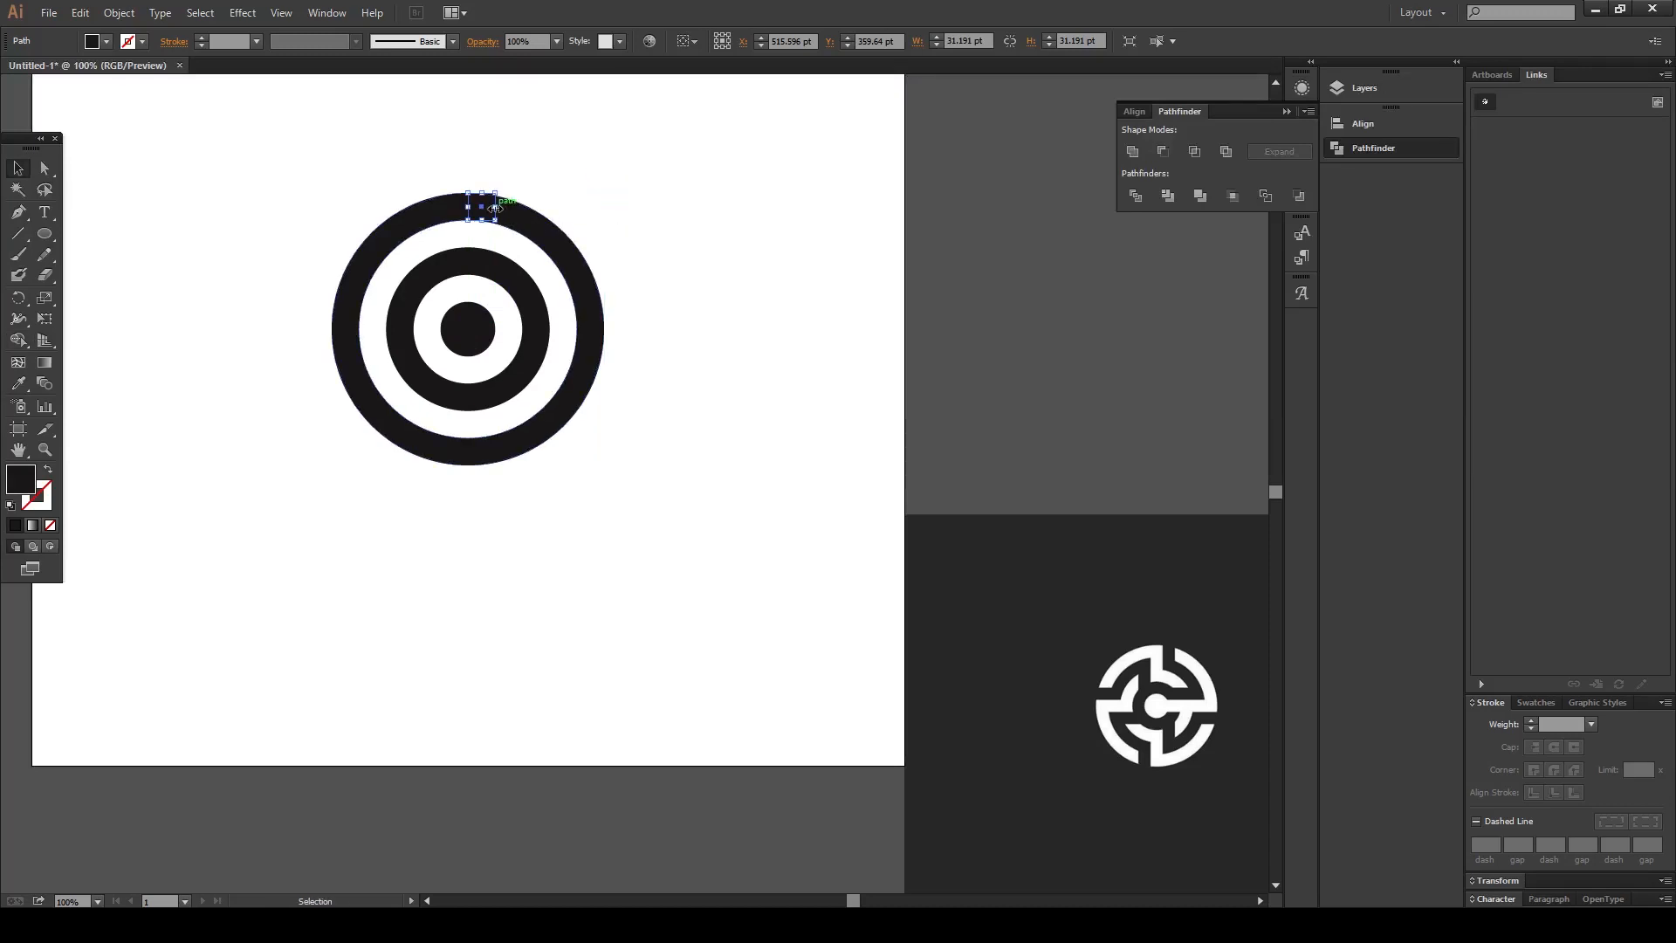
pyautogui.moveTo(482, 211)
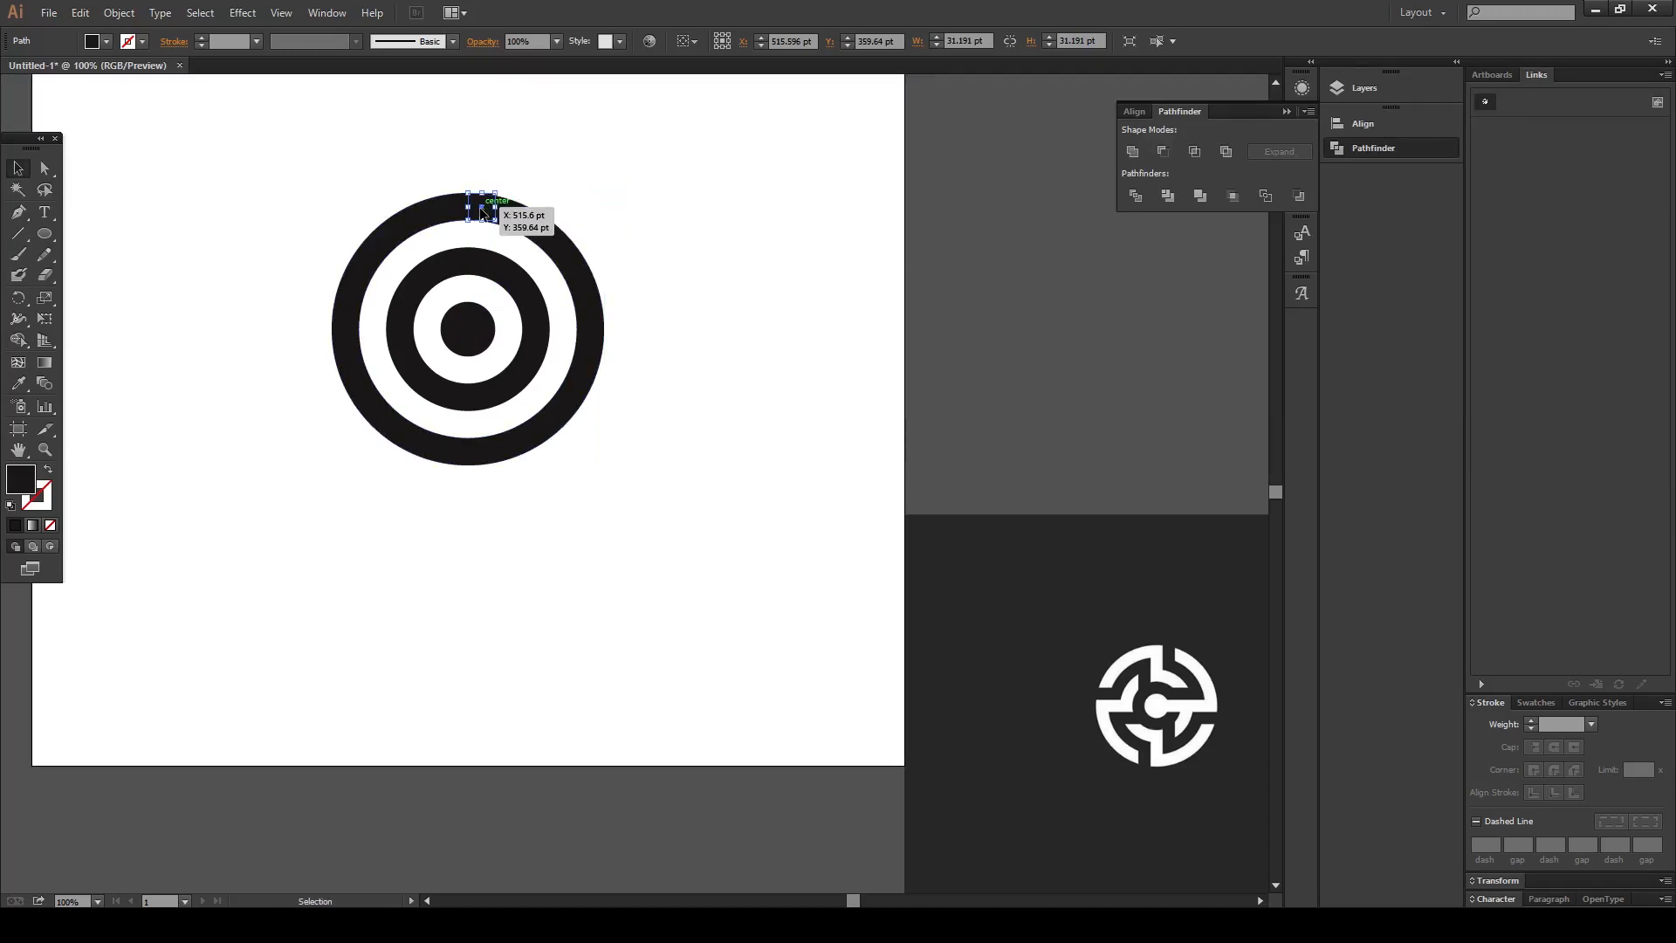
# Move the square to the centre and stretch it into vertical and horizontal bars crossing the rings
pyautogui.moveTo(482, 208); pyautogui.dragTo(465, 328)
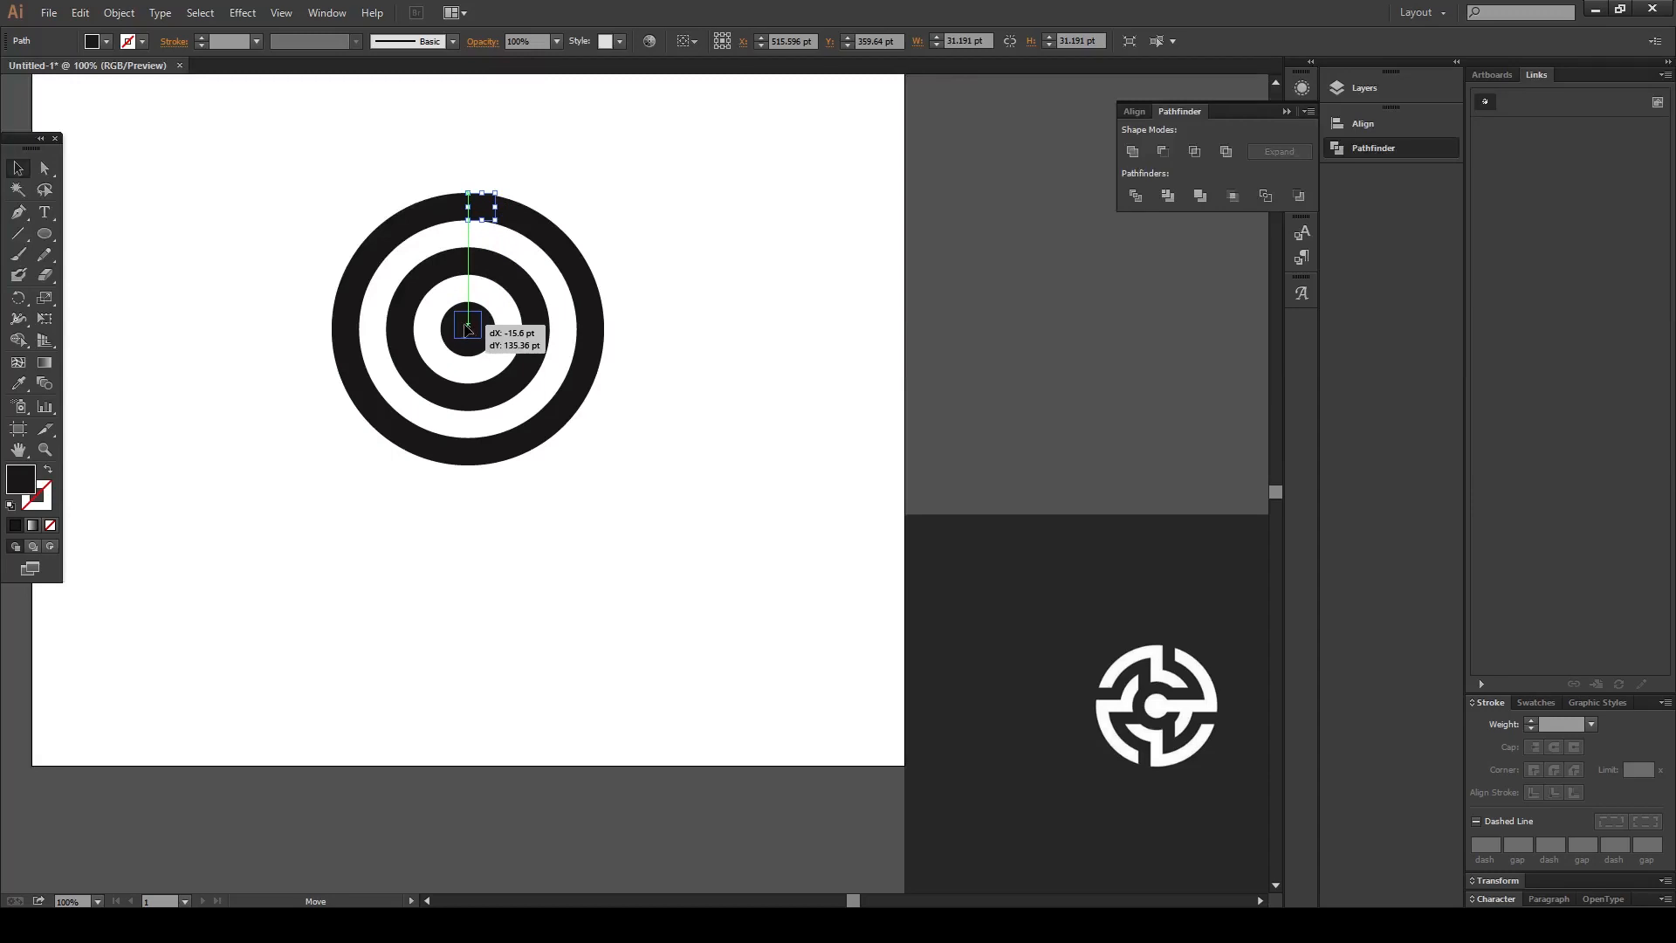
pyautogui.moveTo(480, 206); pyautogui.dragTo(468, 329)
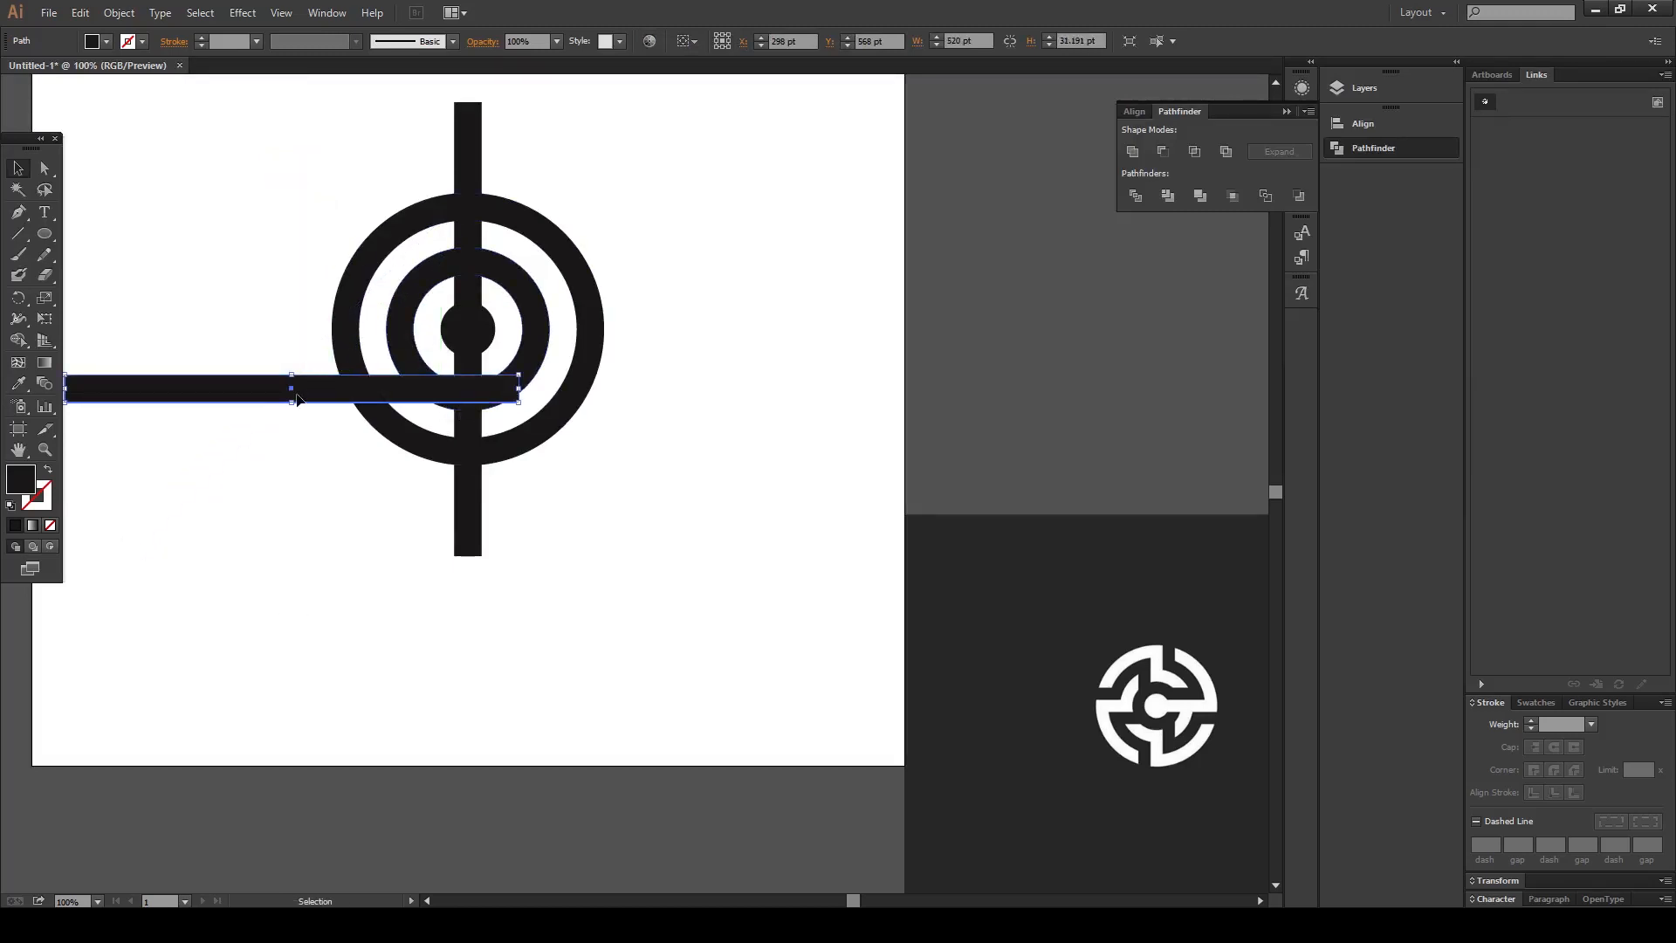
pyautogui.moveTo(292, 392); pyautogui.dragTo(474, 331)
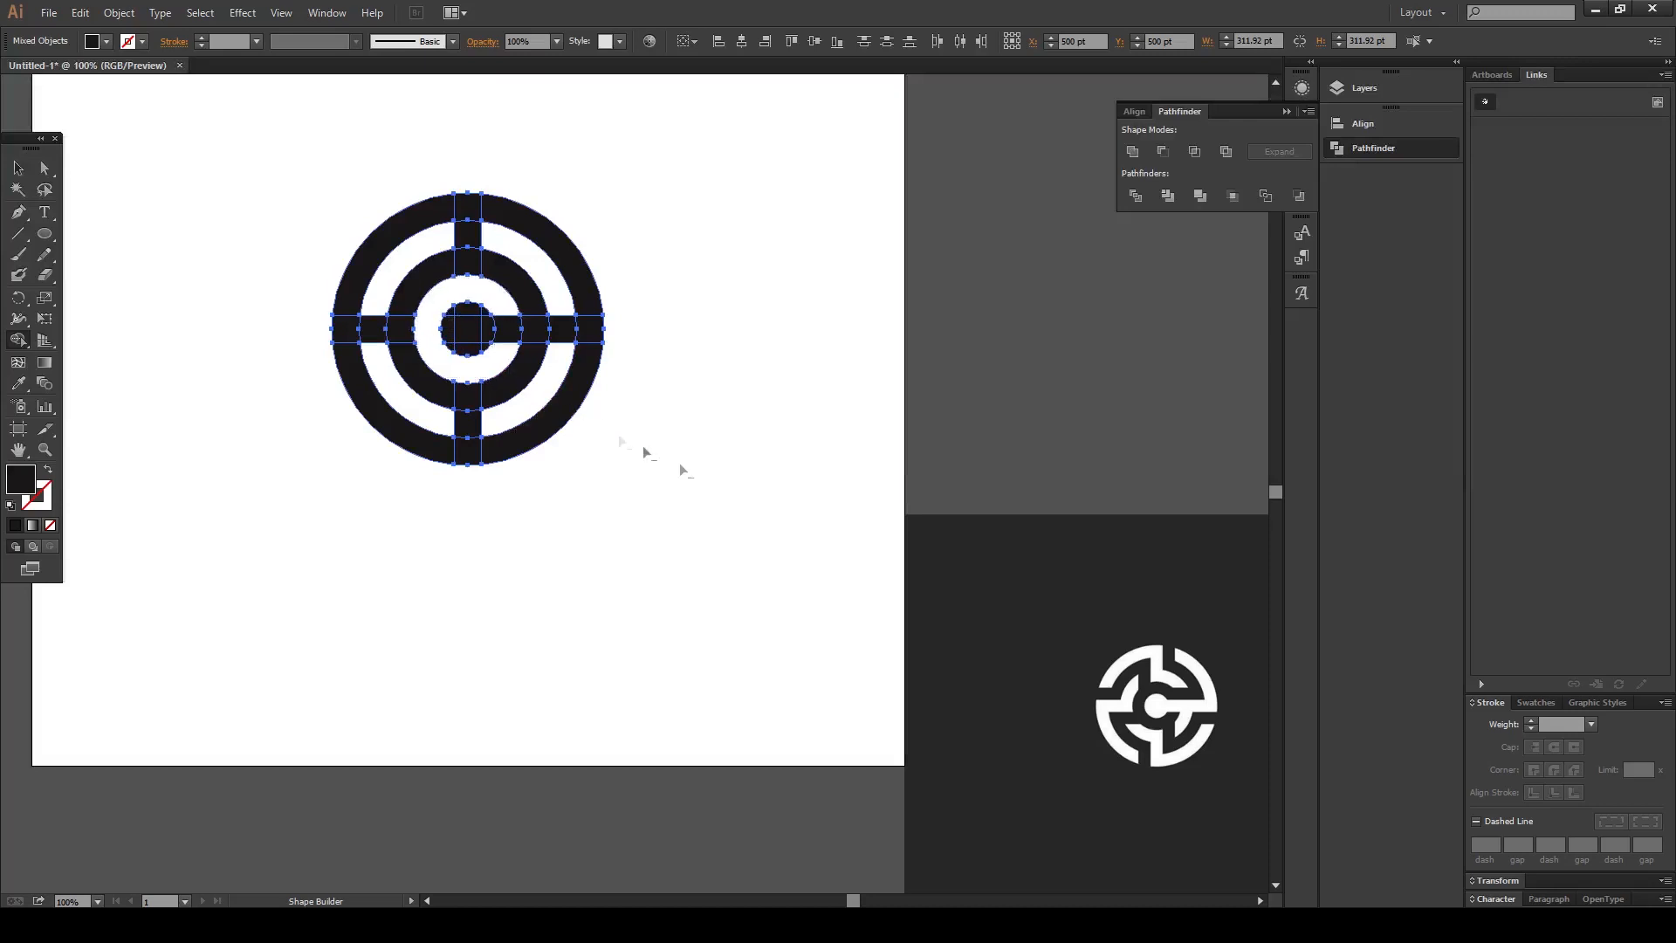
pyautogui.moveTo(657, 484)
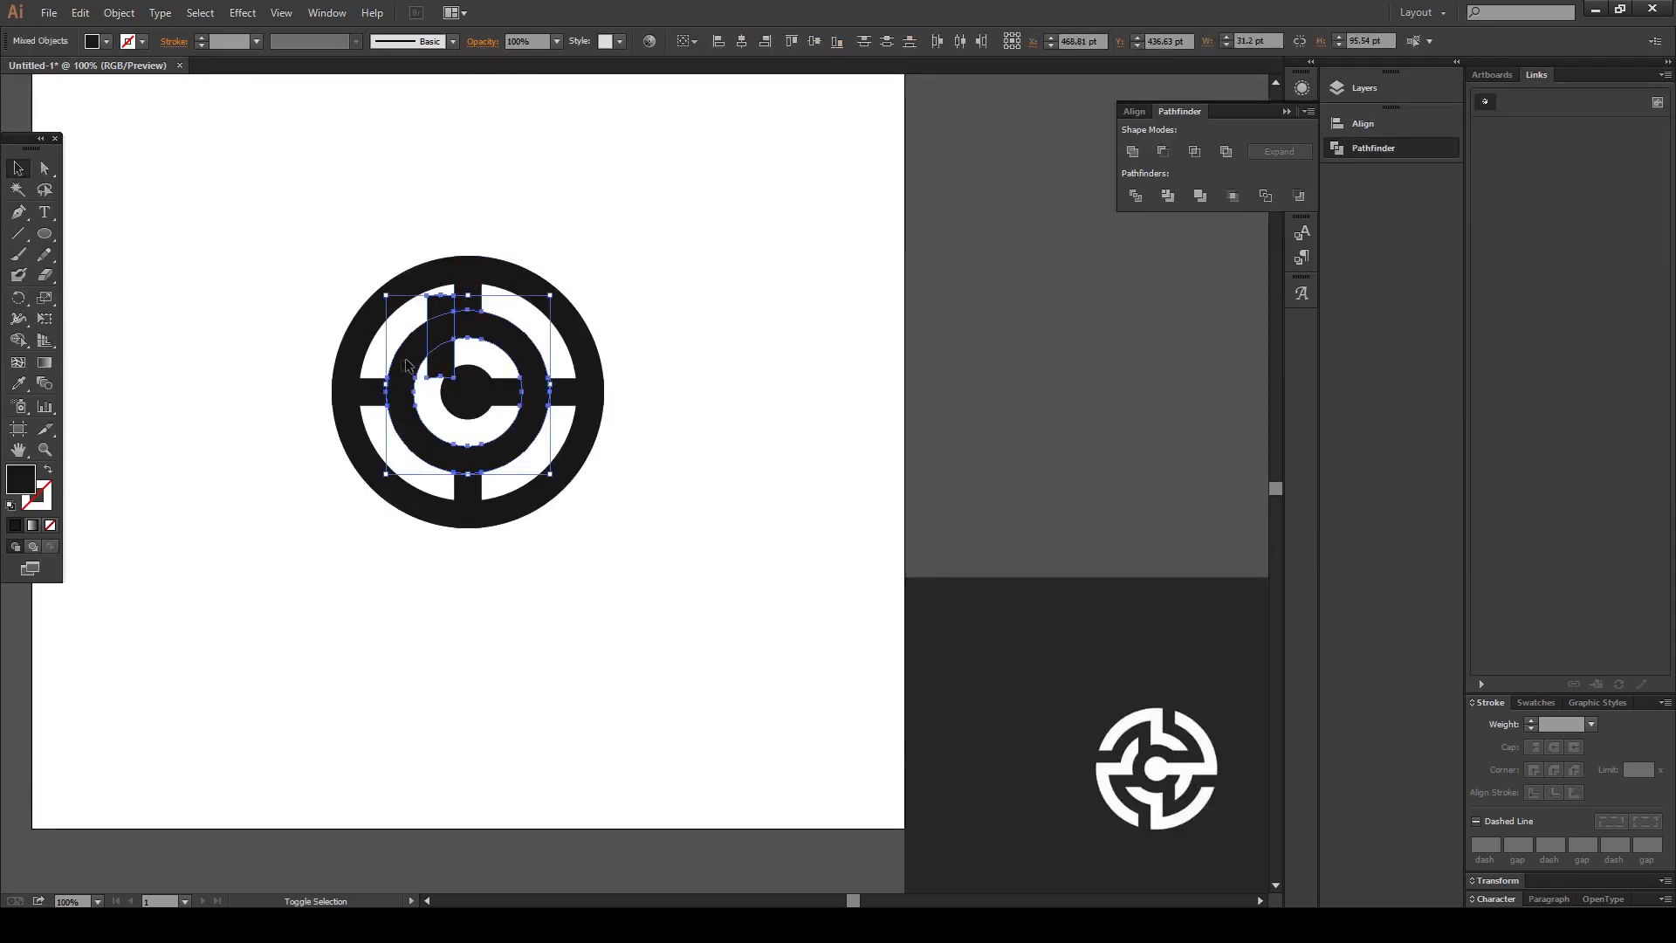
pyautogui.moveTo(17, 340)
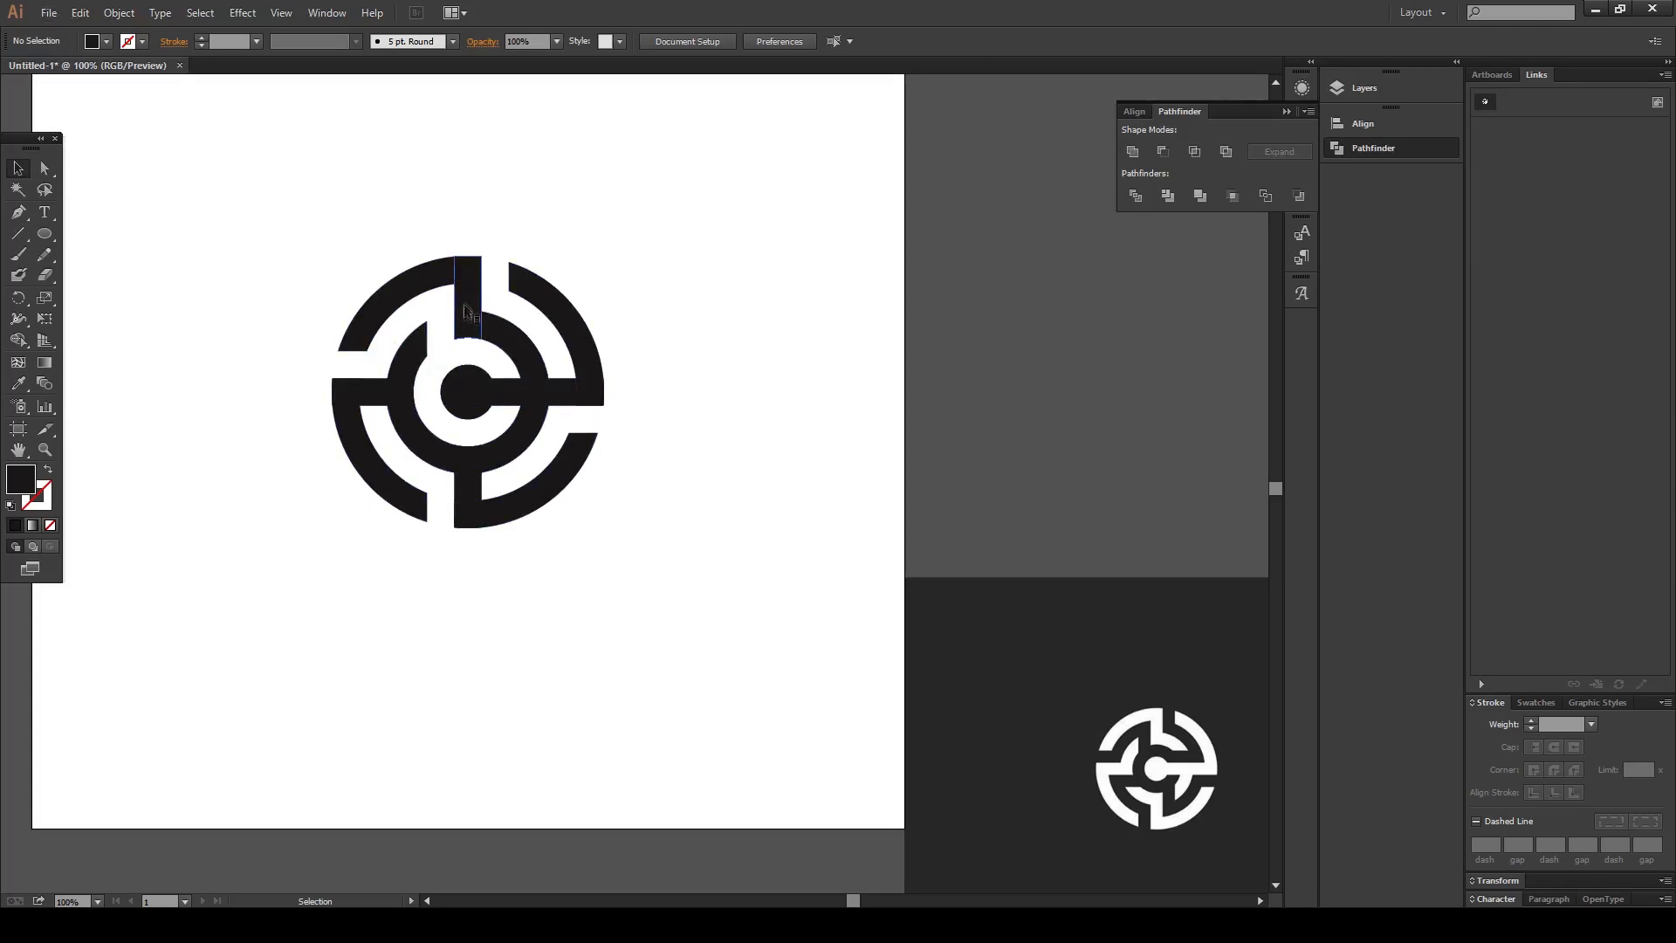
# Merge and delete regions with the Shape Builder tool until the maze logo with central C remains
pyautogui.moveTo(468, 310); pyautogui.dragTo(489, 417)
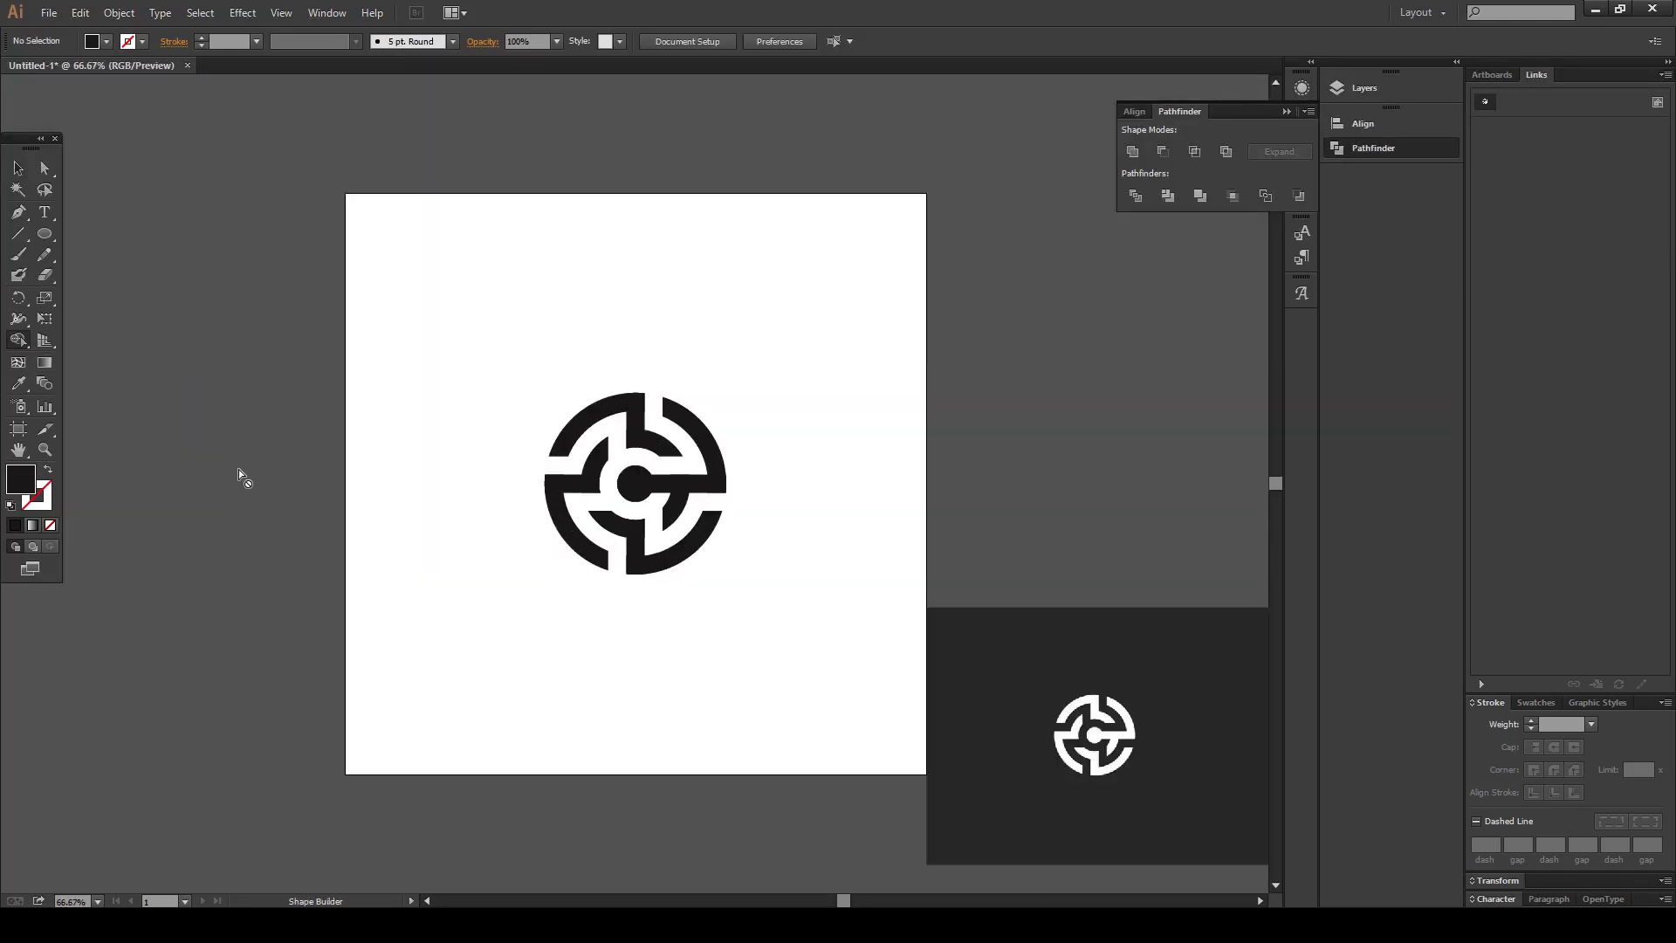
# Draw a 1000×1000 pt dark grey rectangle and send it to back behind the logo via Arrange
pyautogui.click(18, 170)
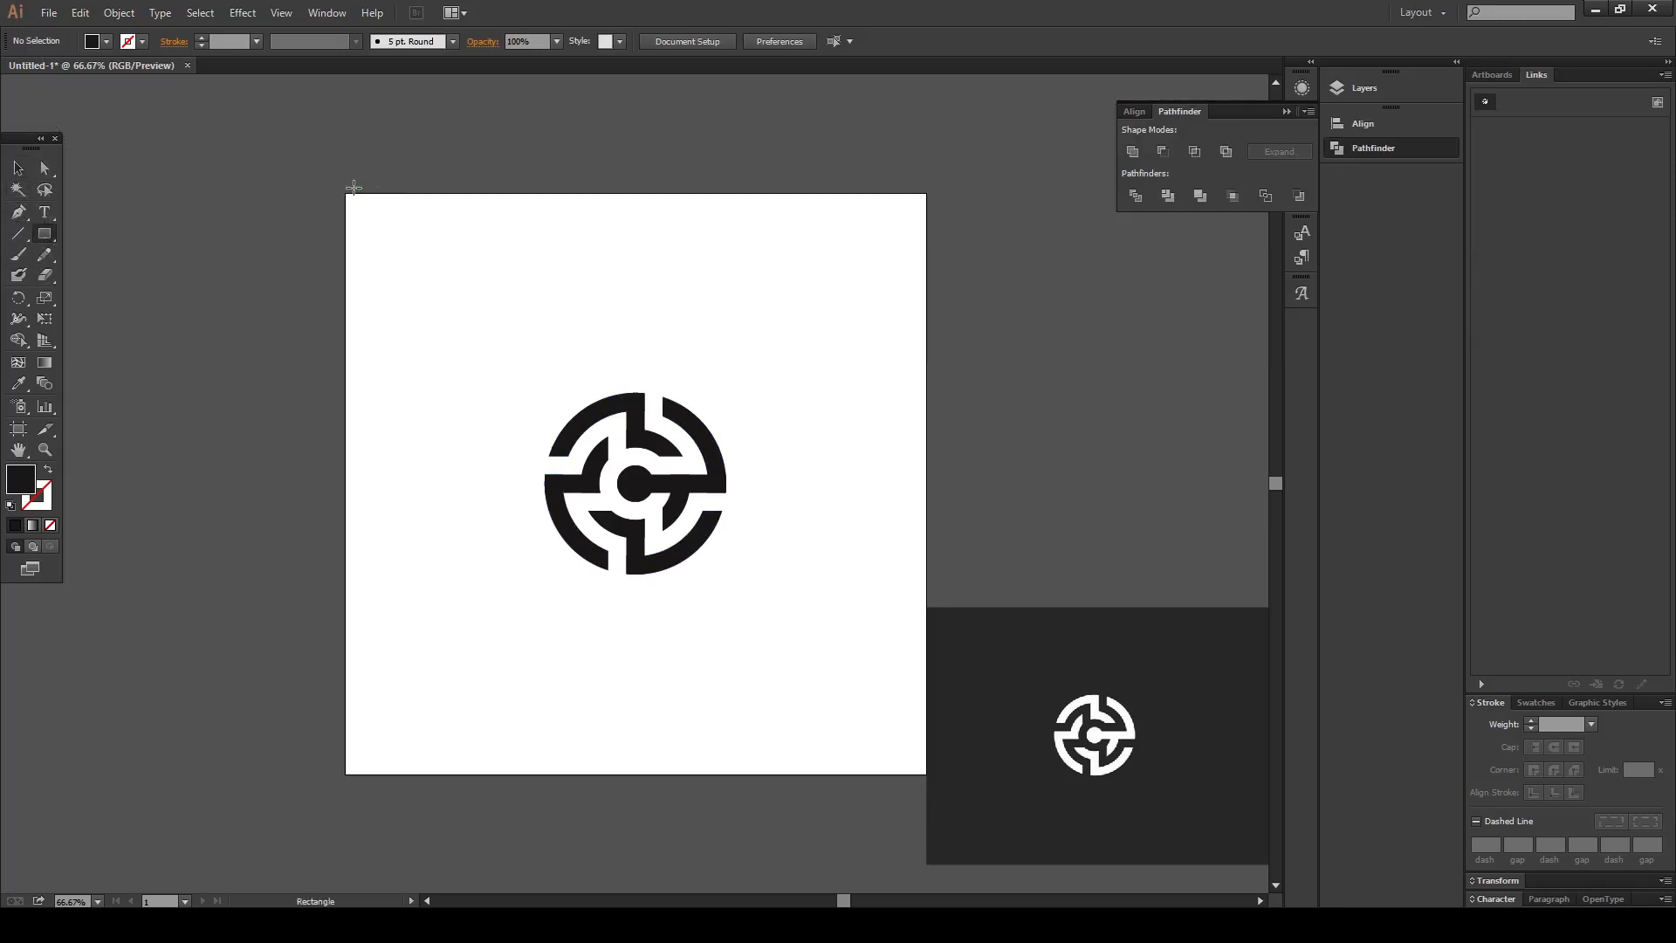
pyautogui.moveTo(353, 188)
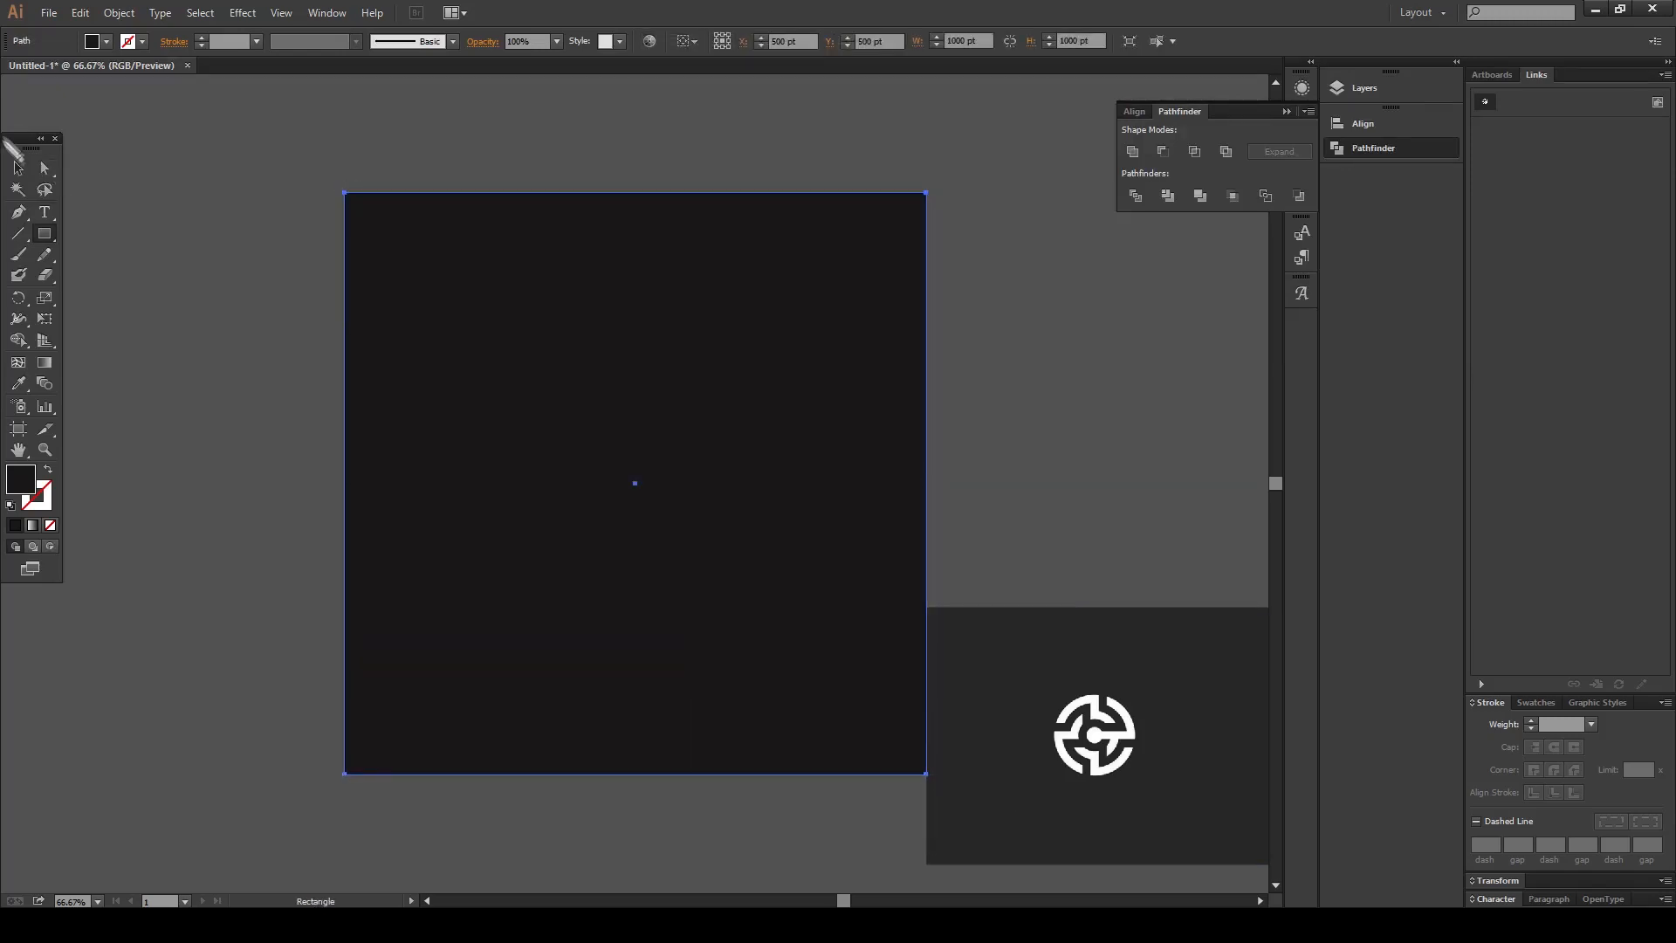
pyautogui.rightClick(634, 484)
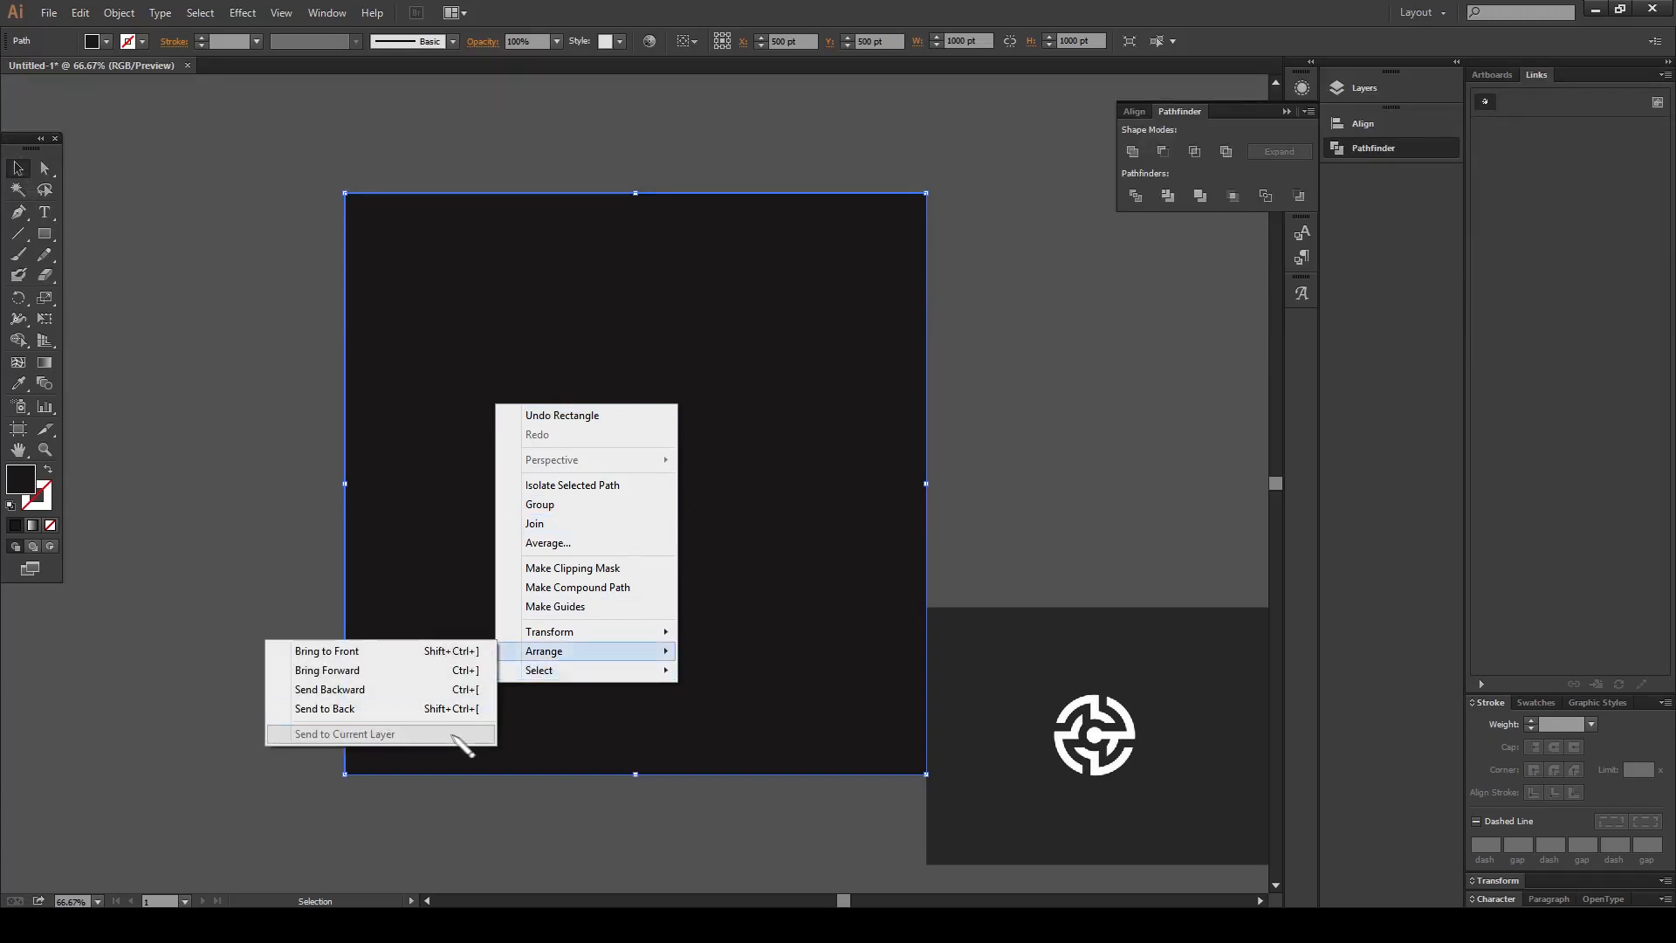
pyautogui.moveTo(325, 709)
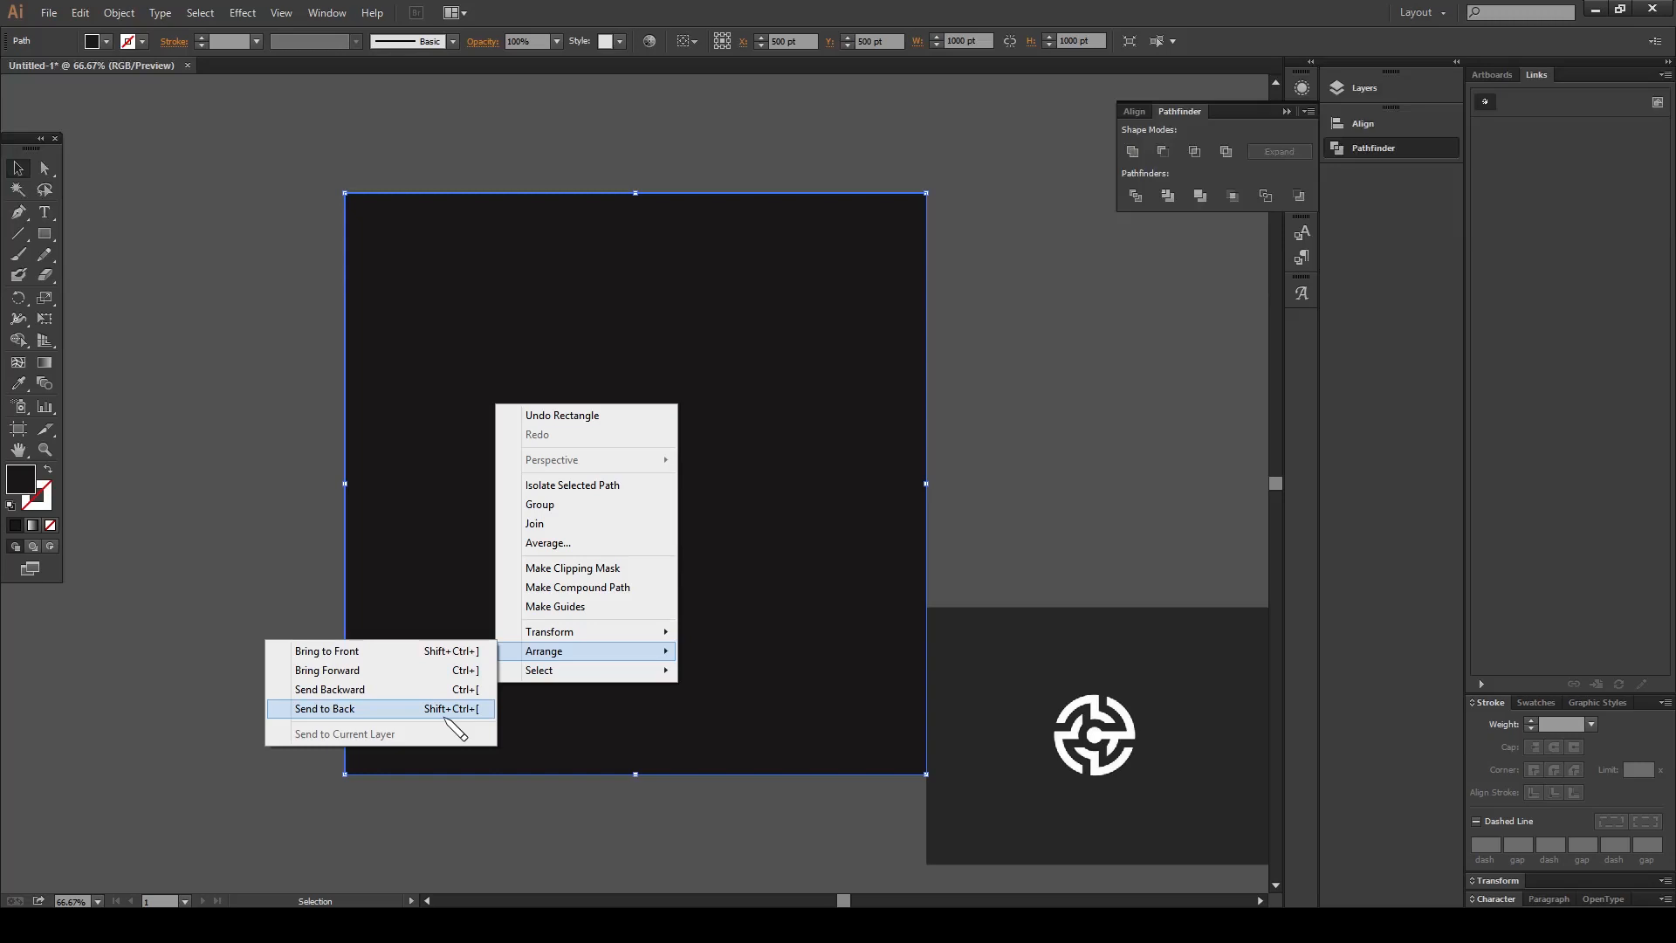
pyautogui.click(325, 709)
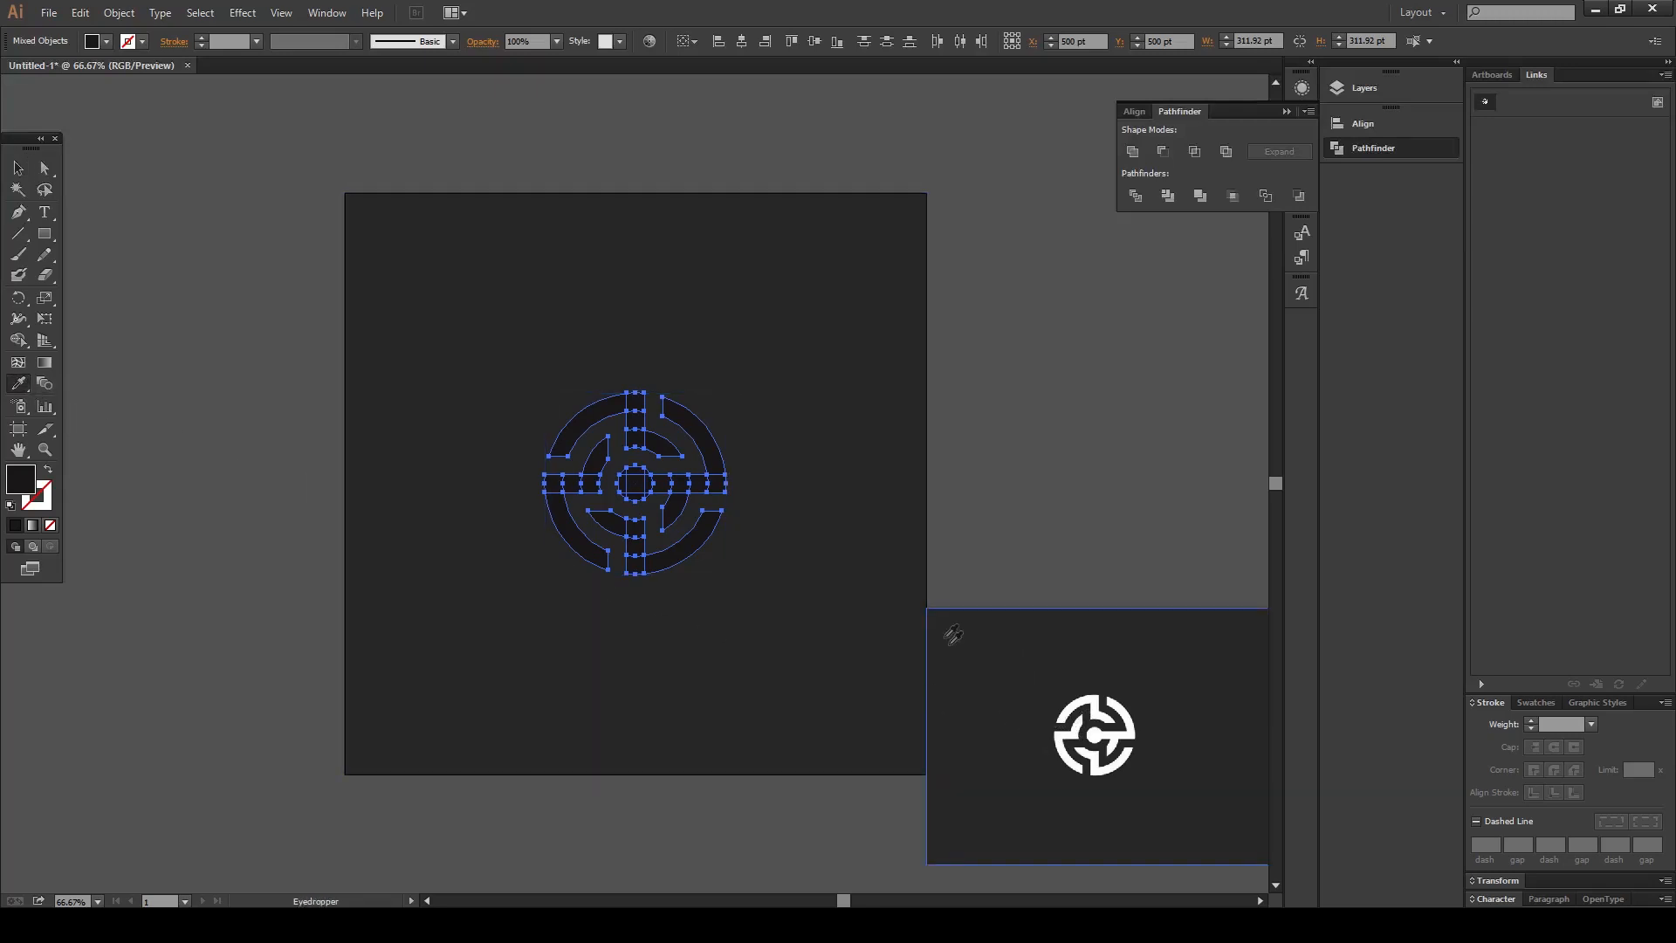
pyautogui.moveTo(1096, 726)
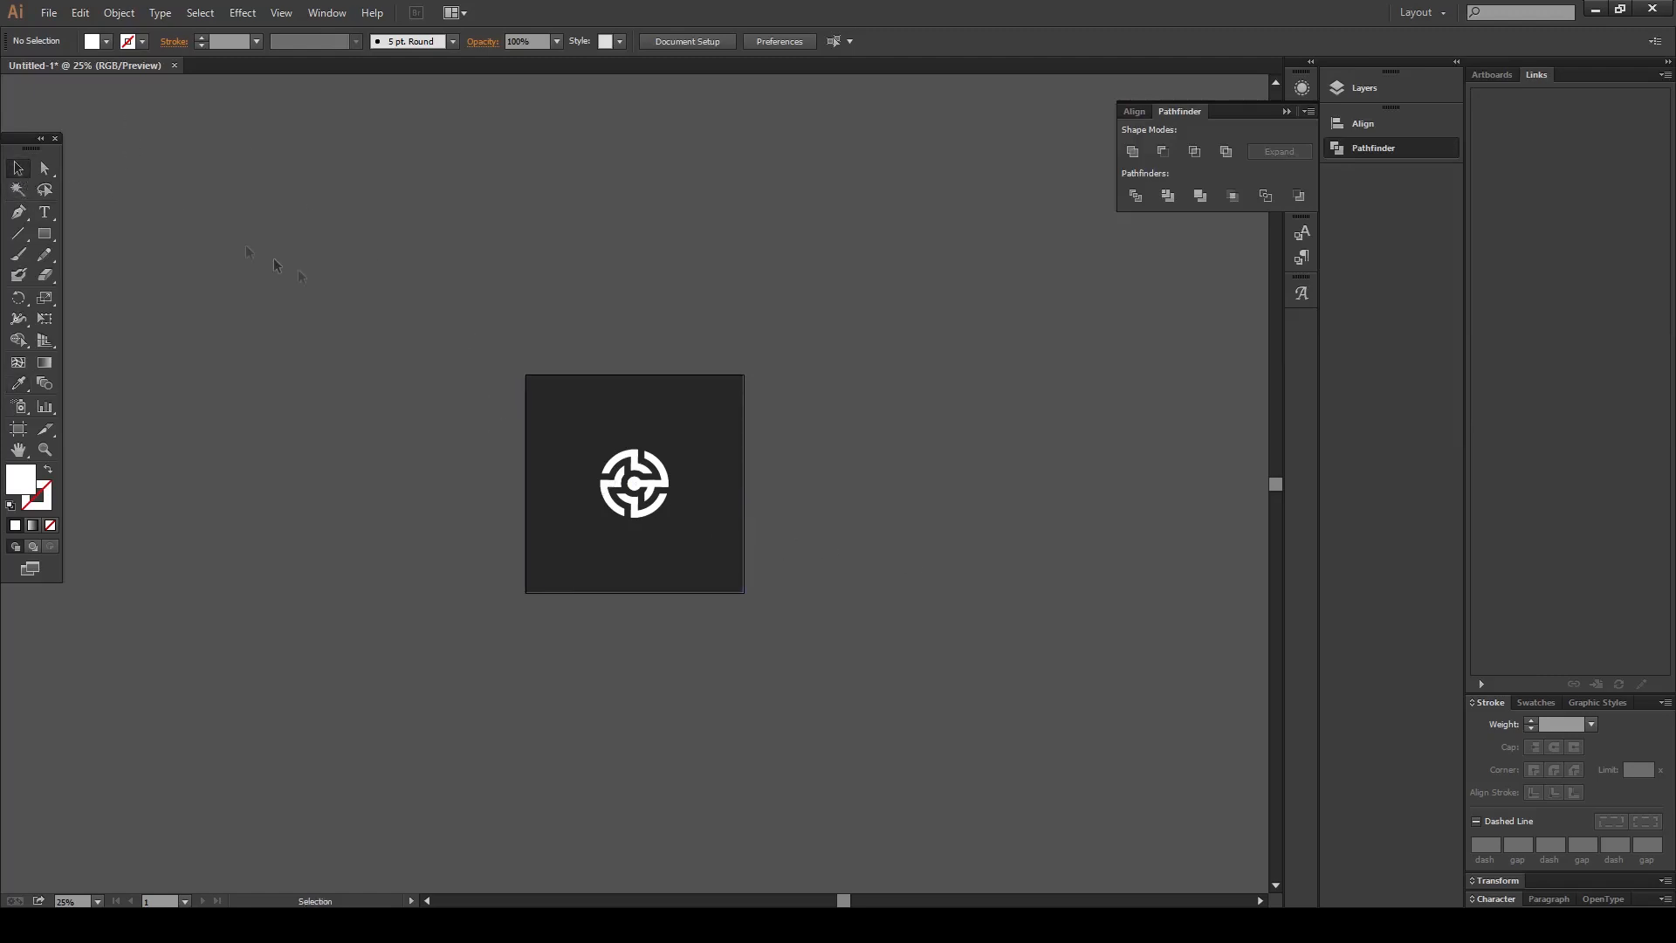
pyautogui.moveTo(877, 700)
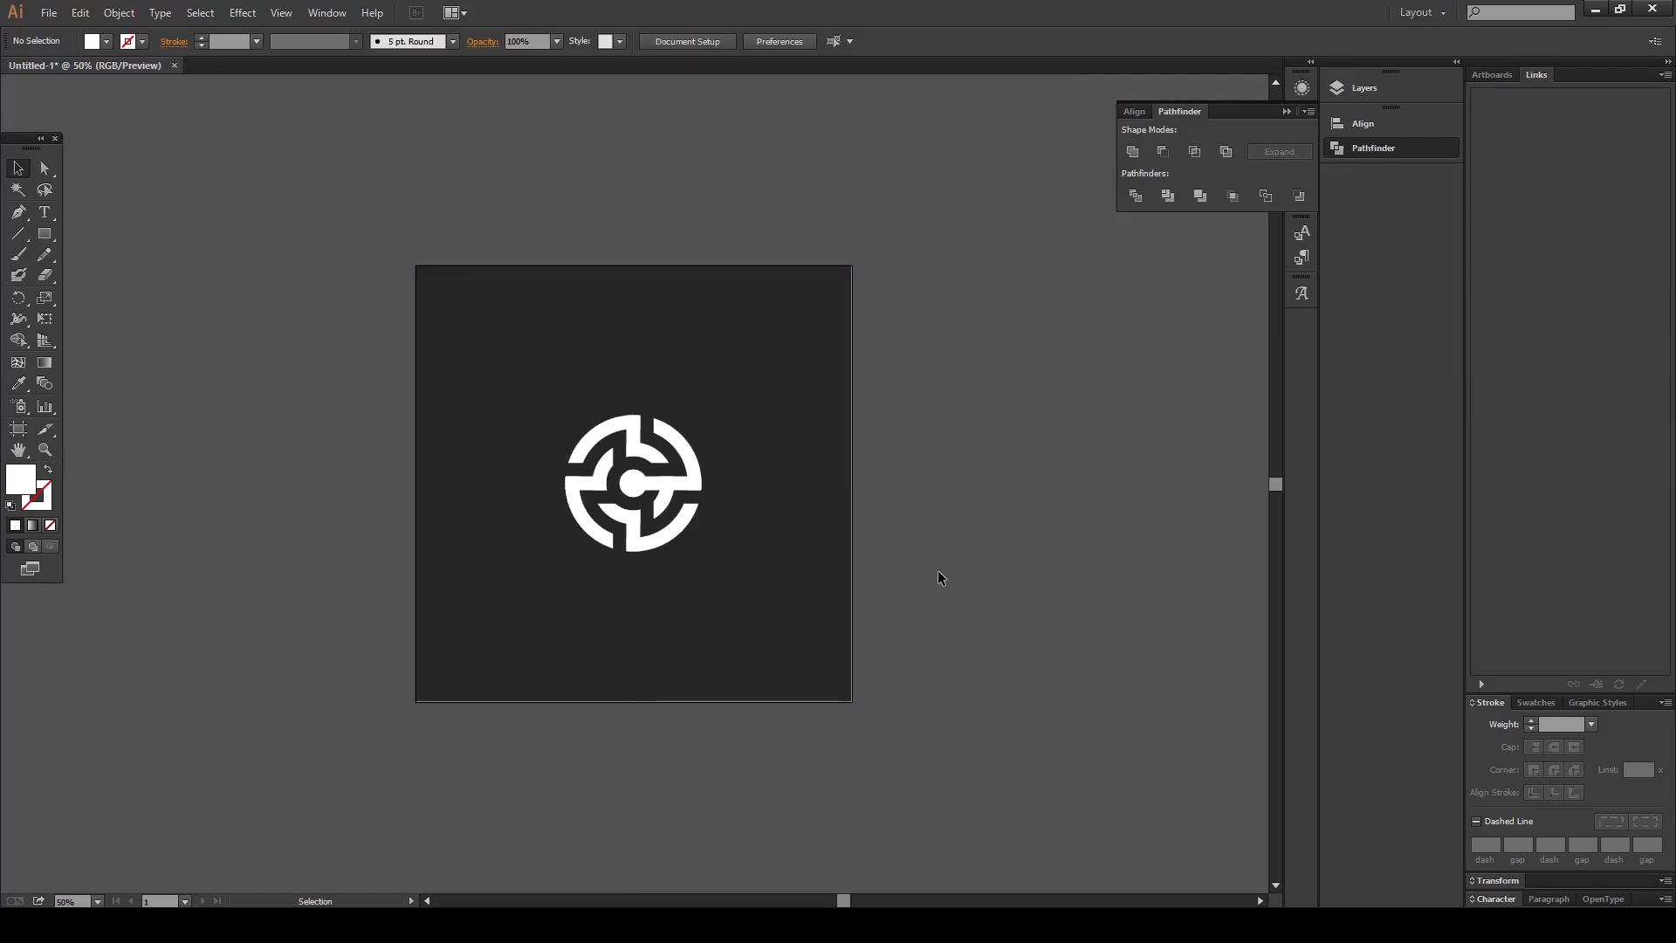
pyautogui.moveTo(936, 577)
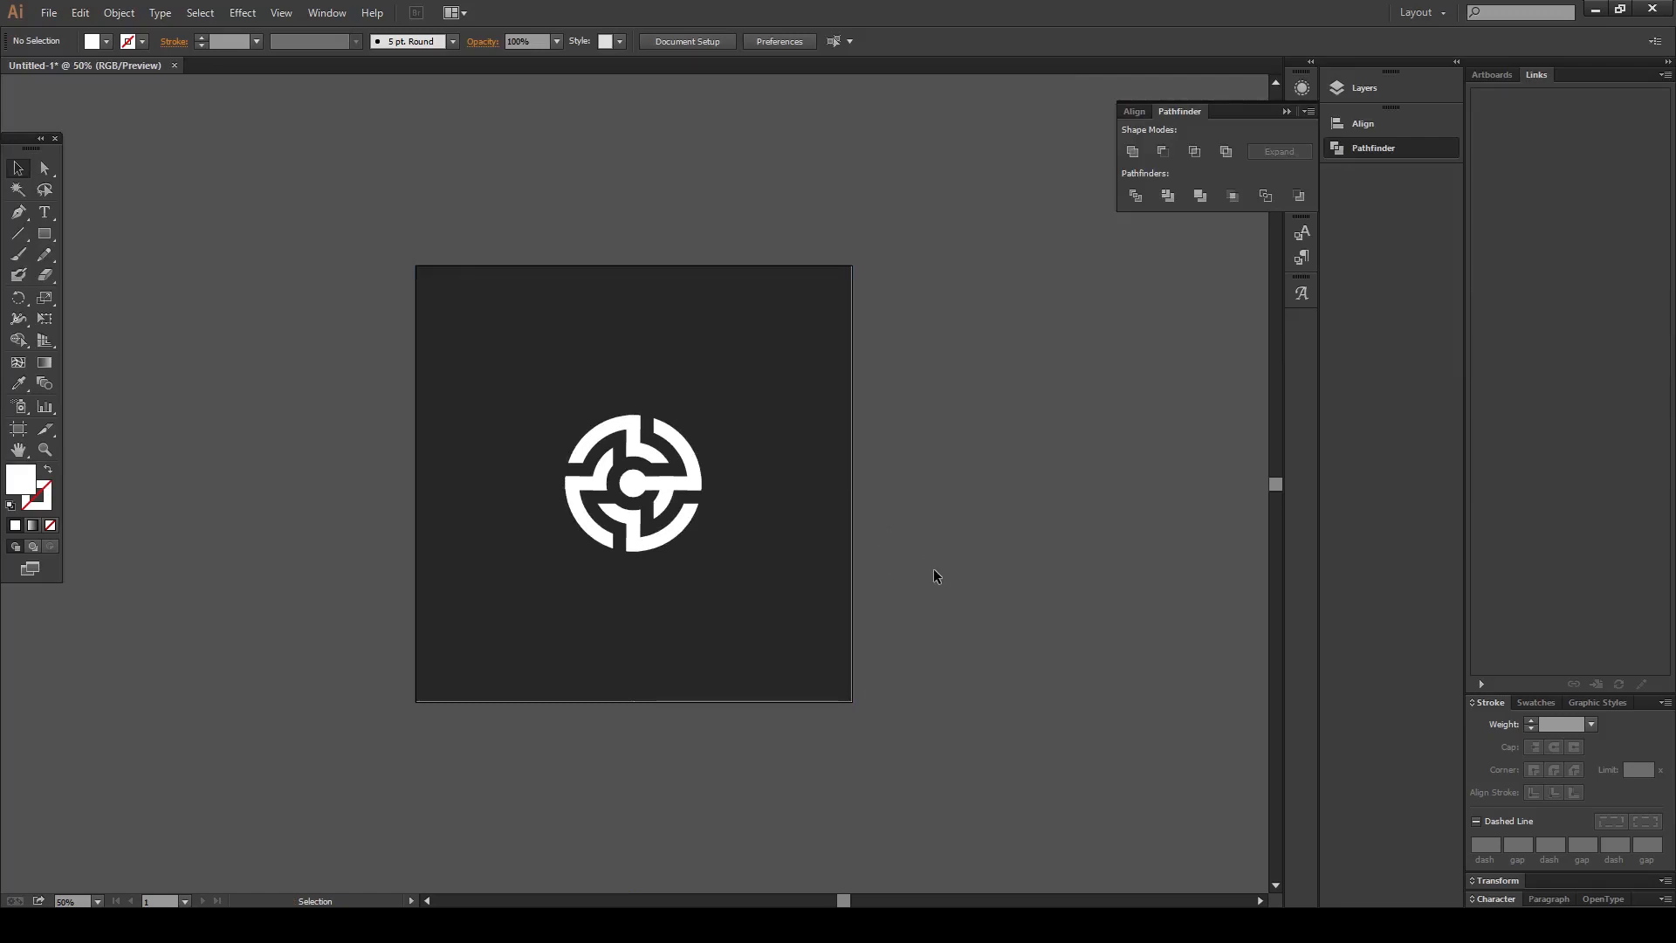